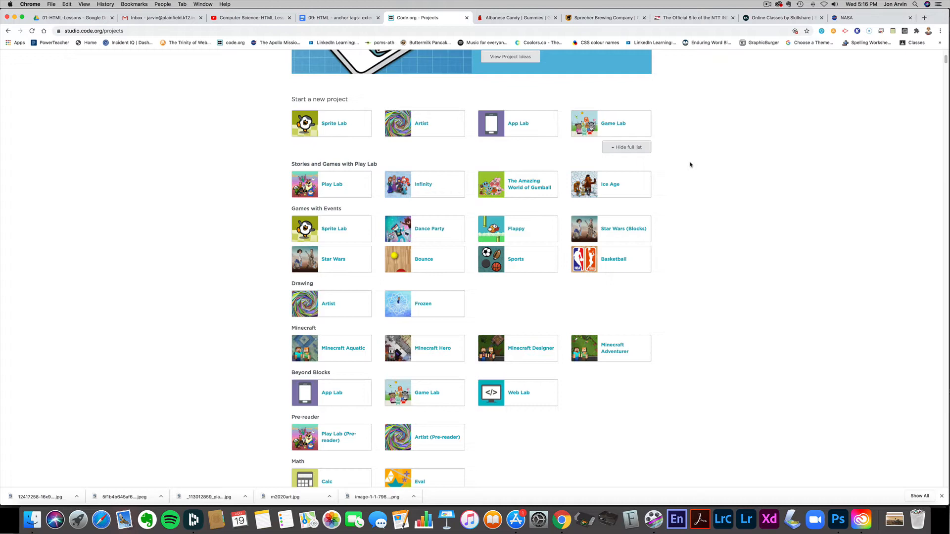
pyautogui.moveTo(516, 400)
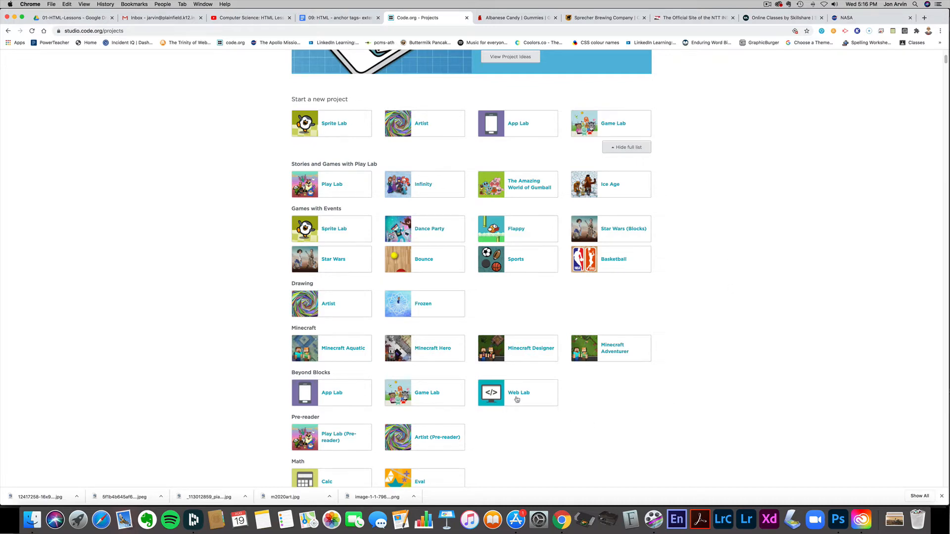
# Create a new Web Lab project and bring up the anchor-tags assignment instructions.
pyautogui.click(518, 392)
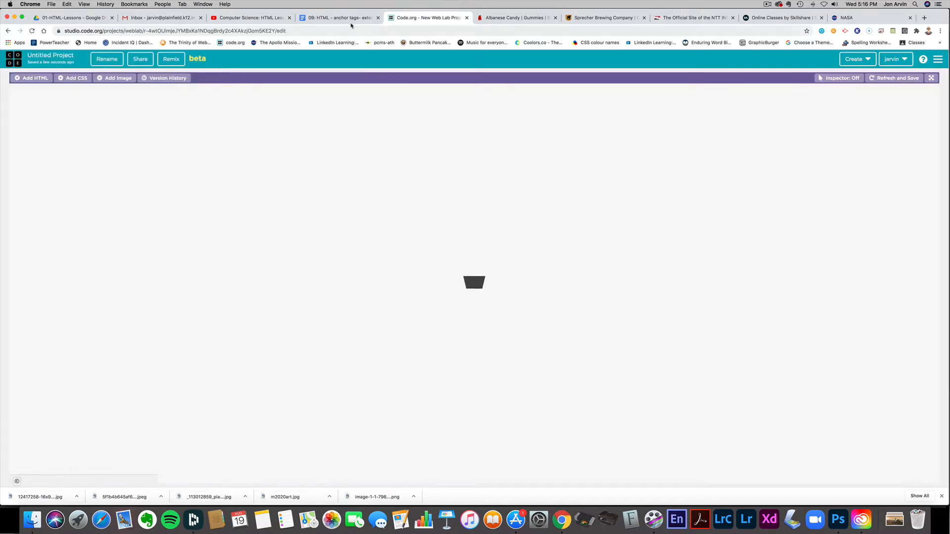
pyautogui.click(339, 17)
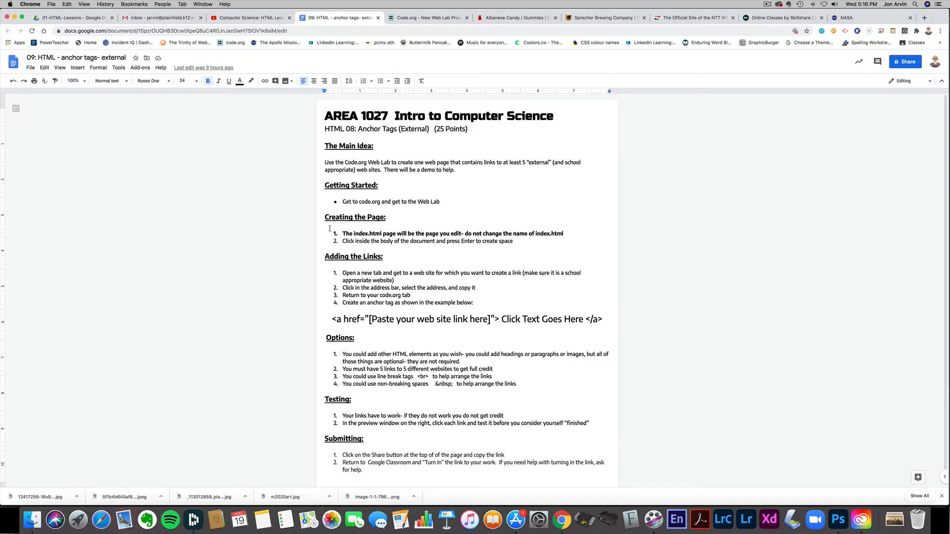
pyautogui.moveTo(260, 253)
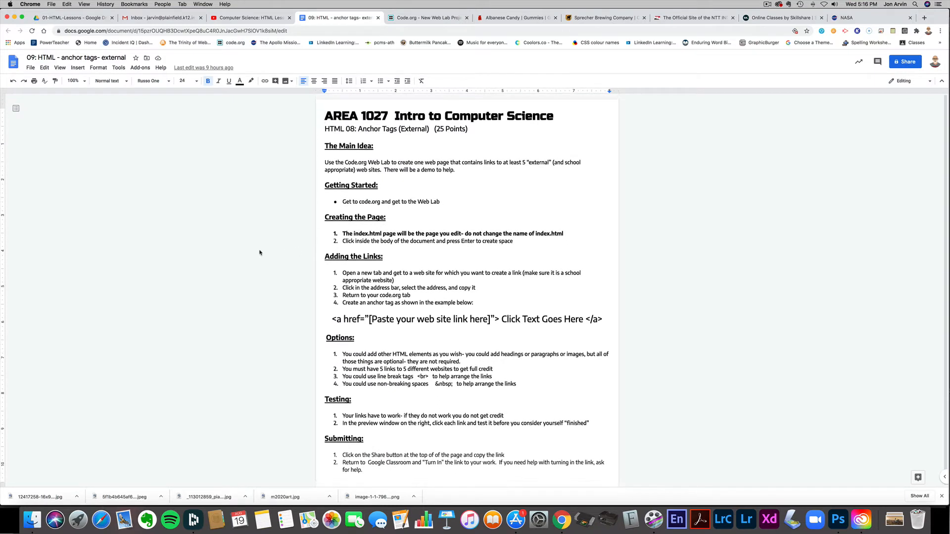
pyautogui.moveTo(262, 250)
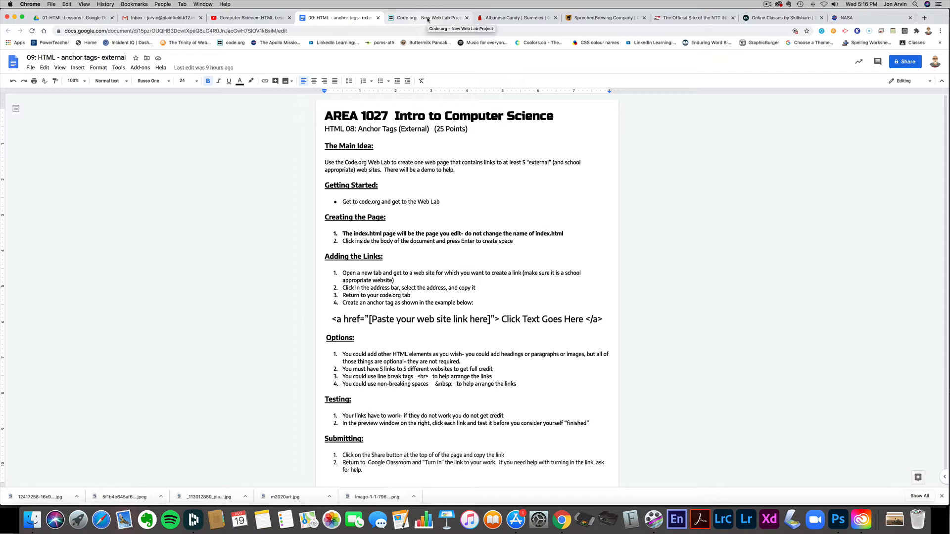
# Rename the Web Lab project to 'external links' and open index.html.
pyautogui.click(427, 17)
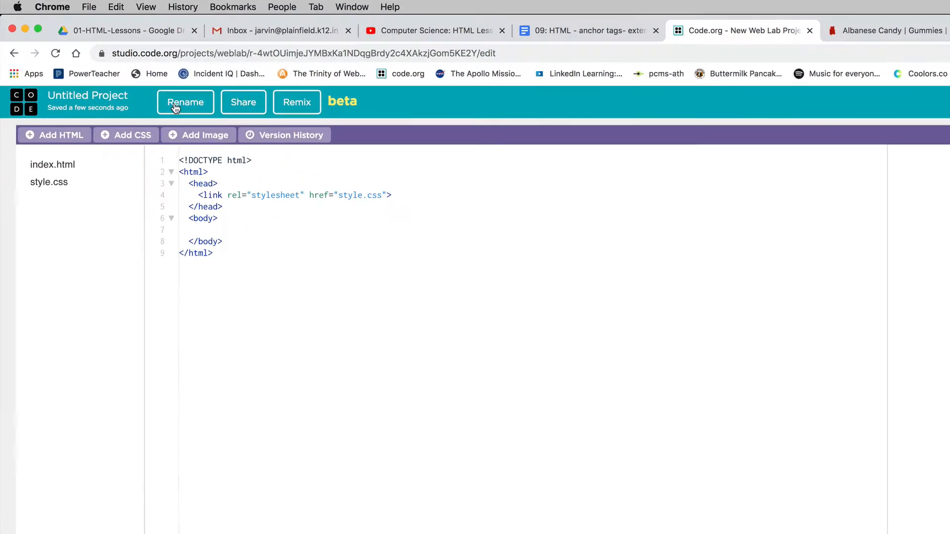
pyautogui.click(186, 102)
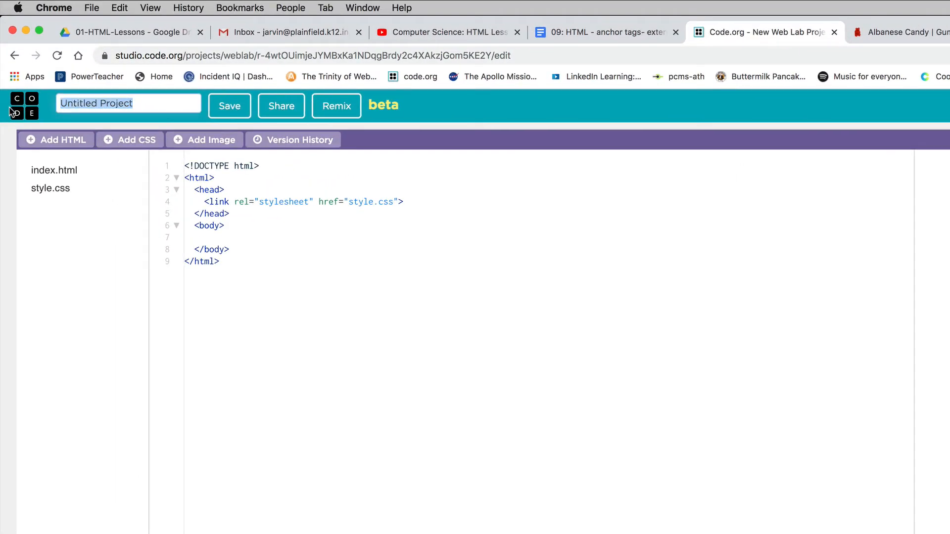
pyautogui.write('external links')
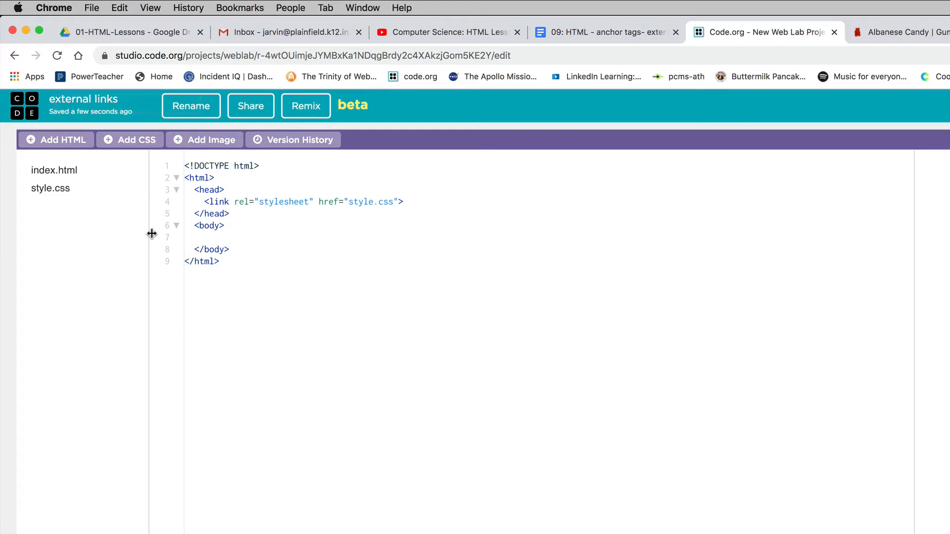
pyautogui.click(205, 238)
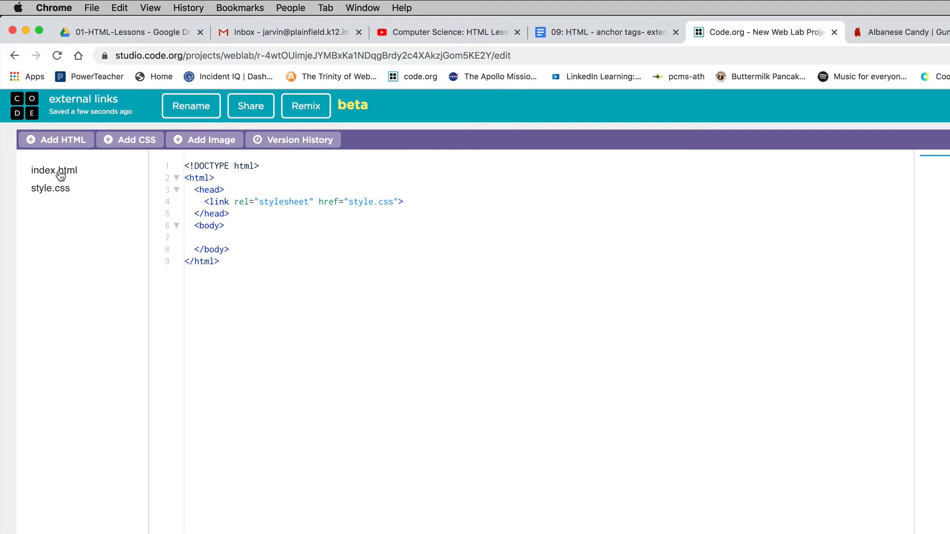
pyautogui.moveTo(59, 186)
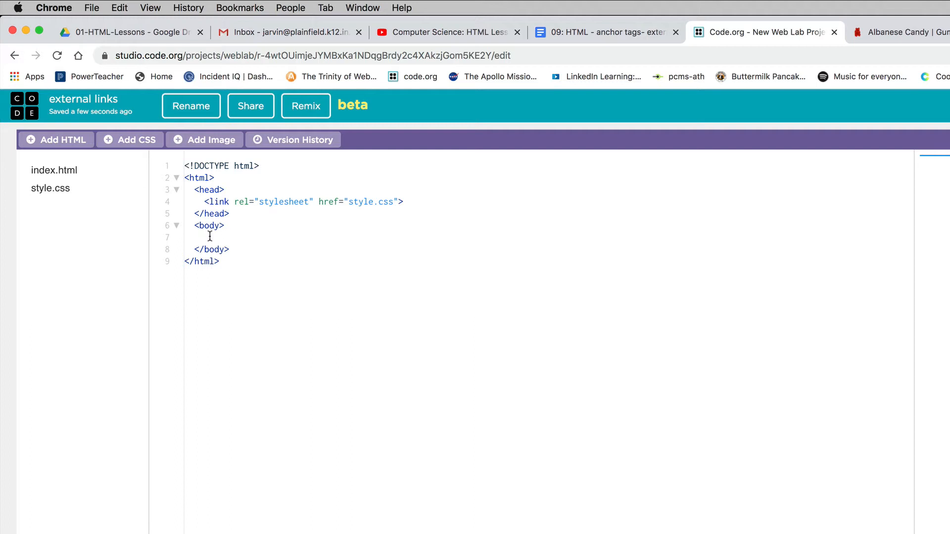
# Add an h1 heading 'Some of Mr. Arvin's Favorite Websites!' inside the body.
pyautogui.press('enter')
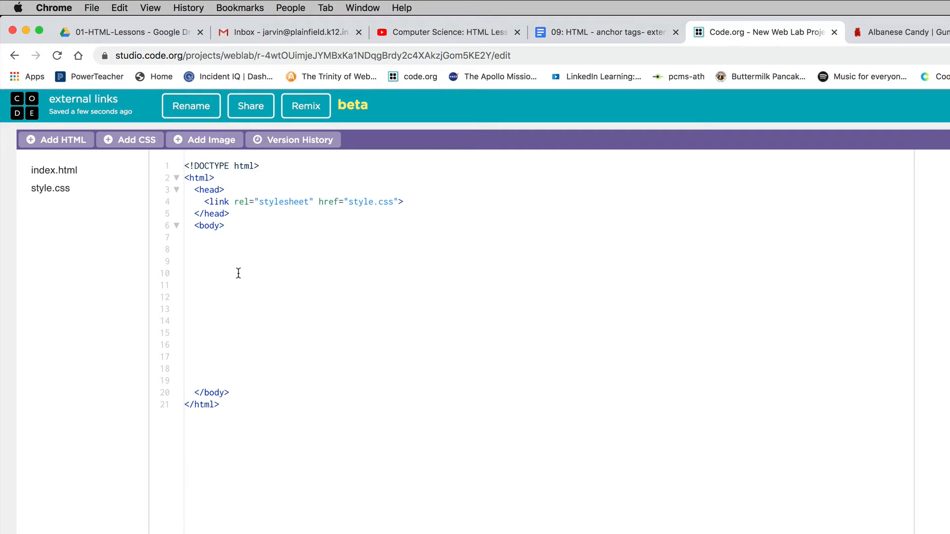
pyautogui.write('<h1>')
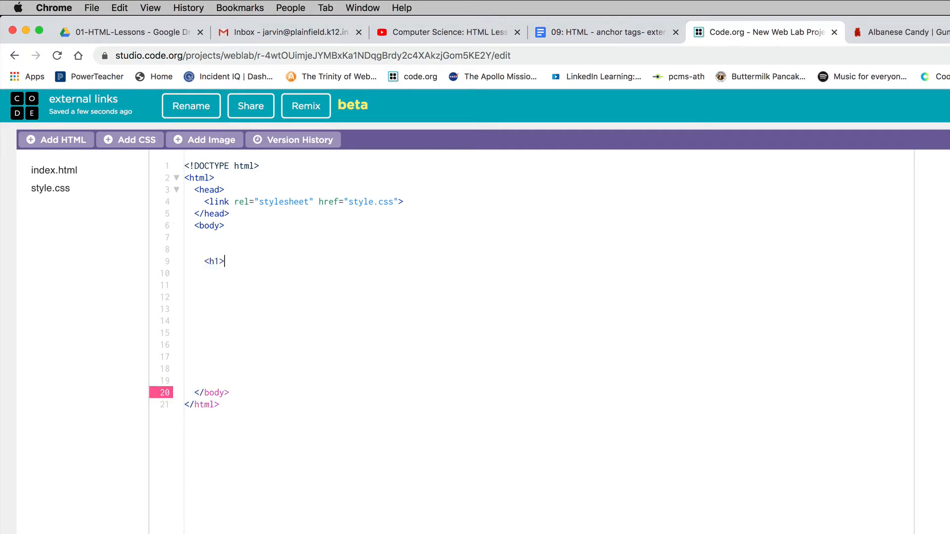
pyautogui.write('So')
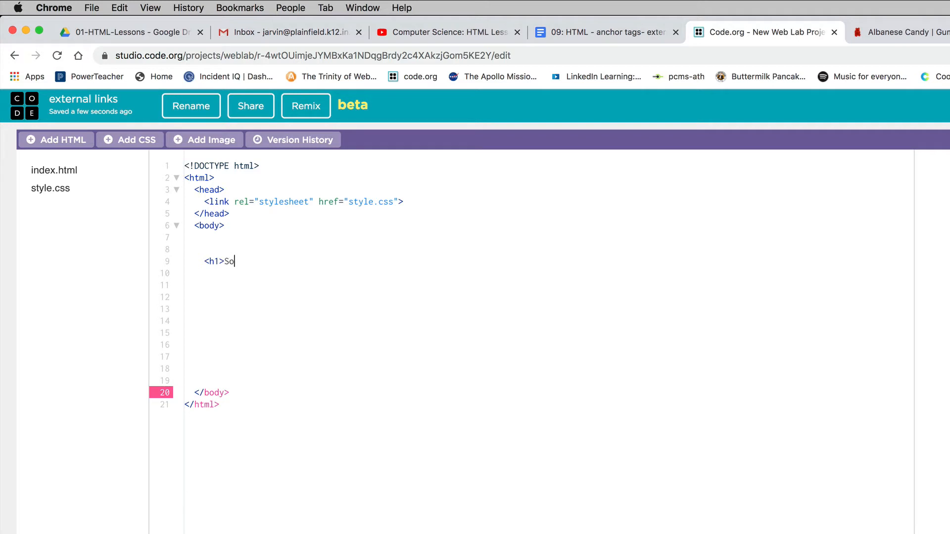
pyautogui.write('me of Mr.')
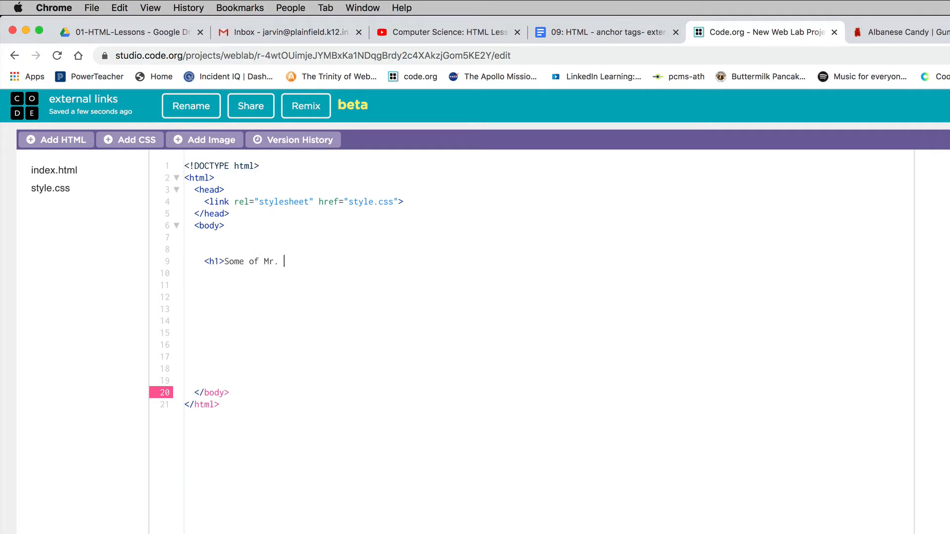
pyautogui.write("Arvin's")
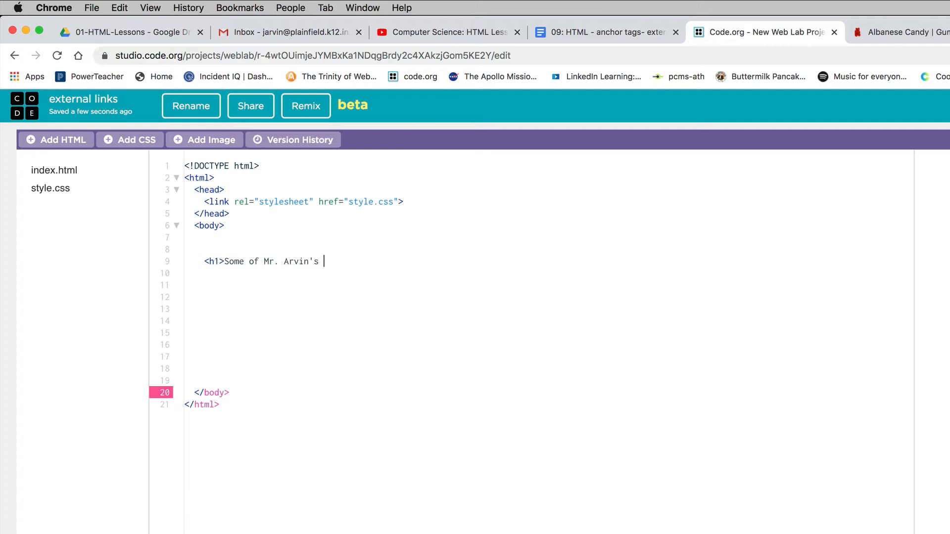
pyautogui.write('Favorite')
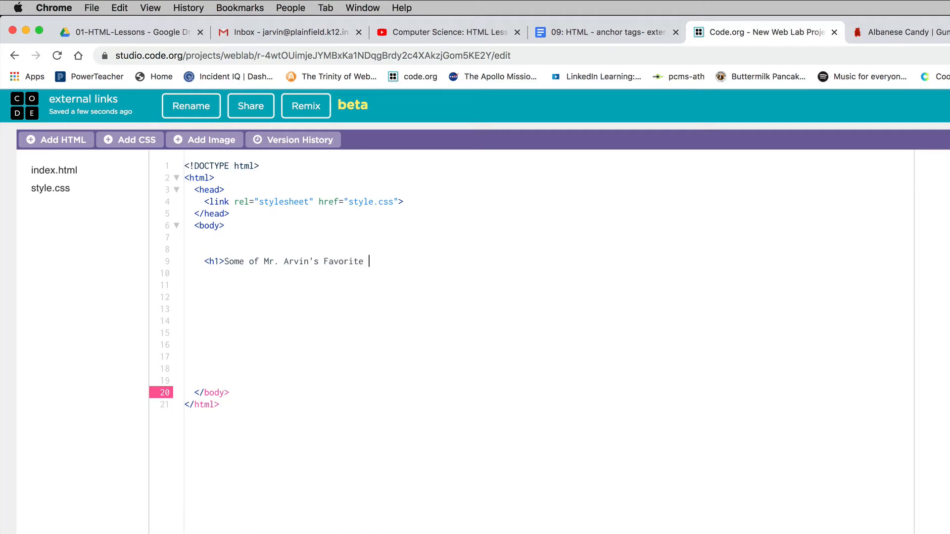
pyautogui.write('Web')
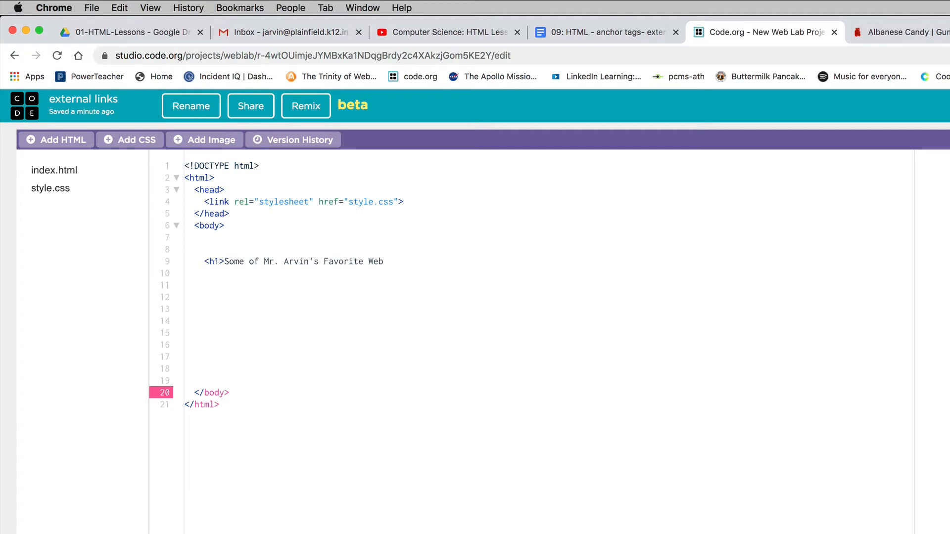
pyautogui.write('sites')
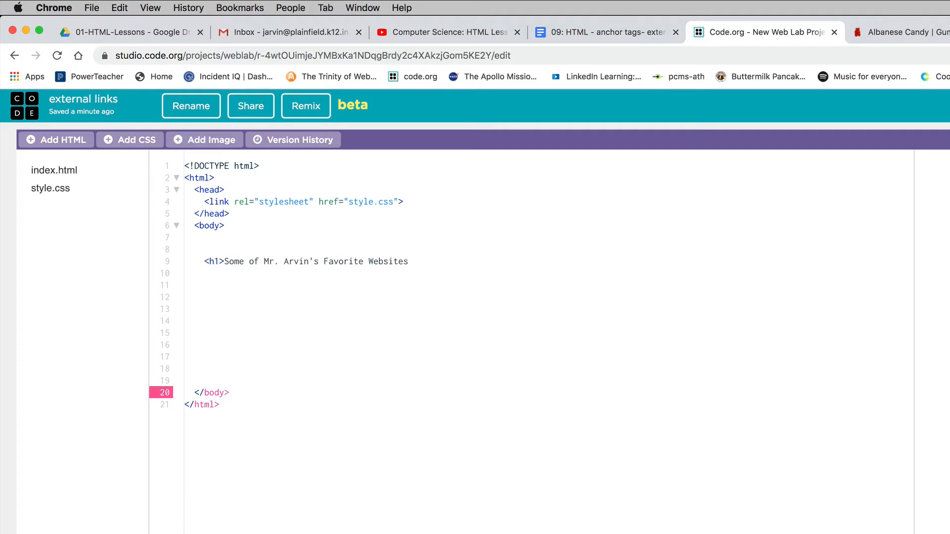
pyautogui.write('!</h')
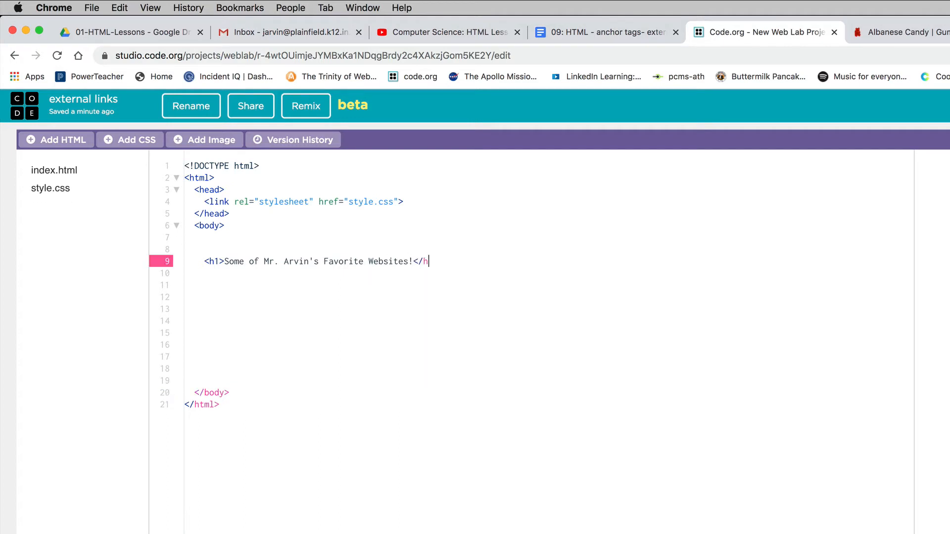
pyautogui.write('1>')
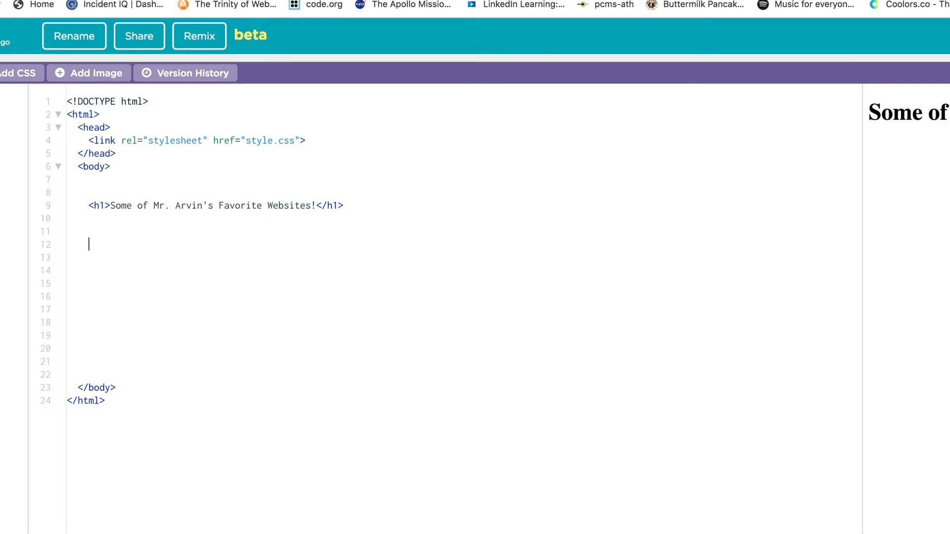
# Begin an anchor tag '<a href=' below the heading.
pyautogui.write('<a')
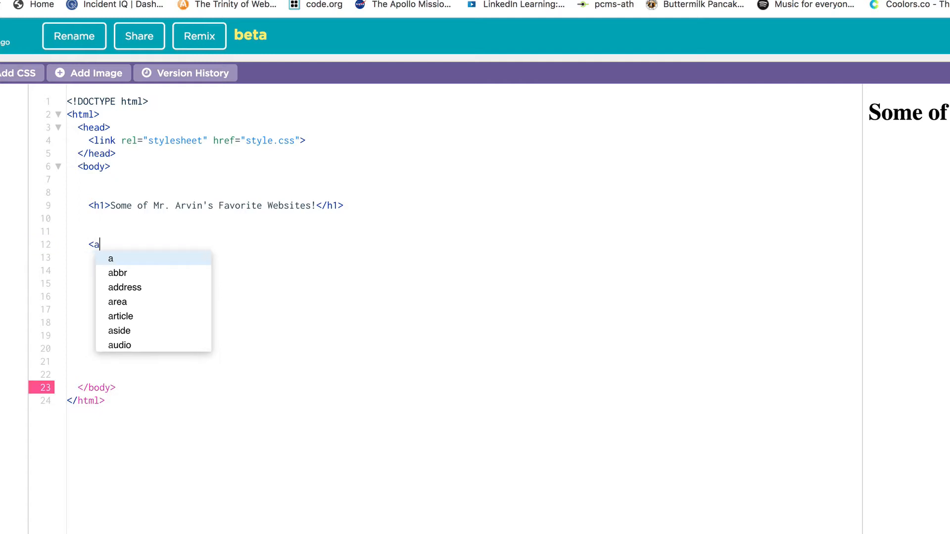
pyautogui.write('href')
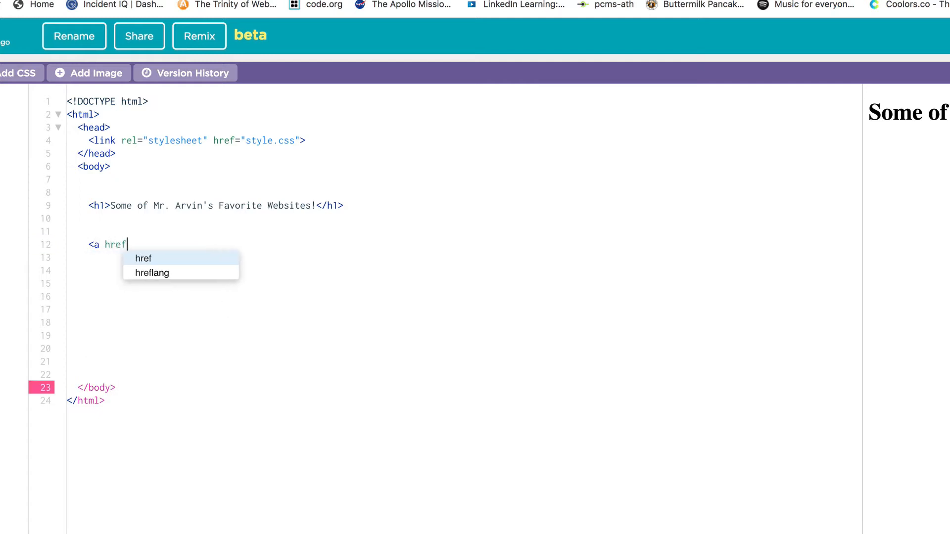
pyautogui.write('=')
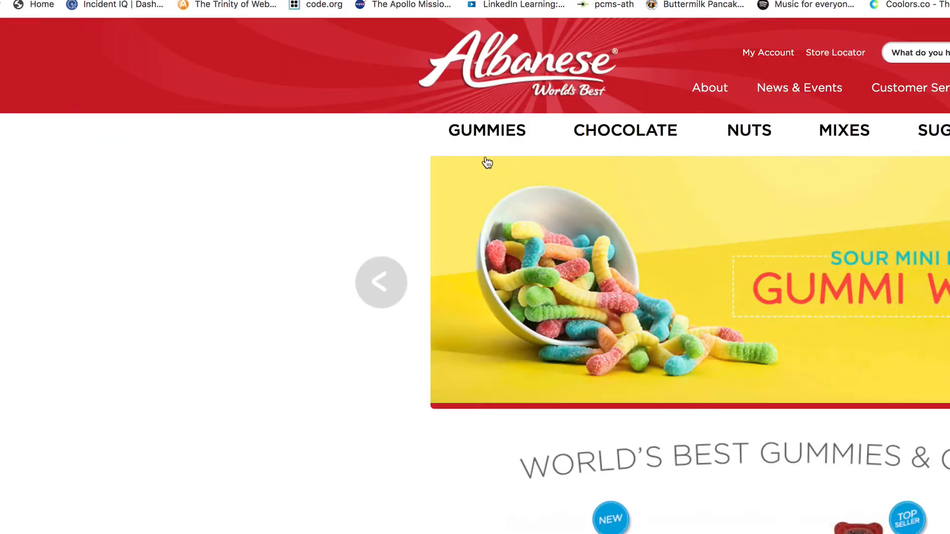
# Copy the Albanese Candy homepage address from the address bar.
pyautogui.click(487, 130)
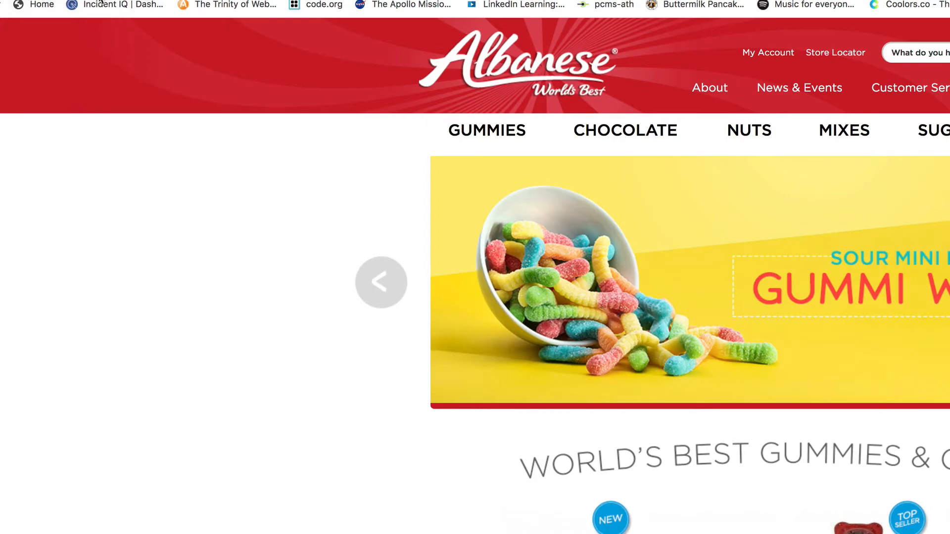
pyautogui.moveTo(114, 5)
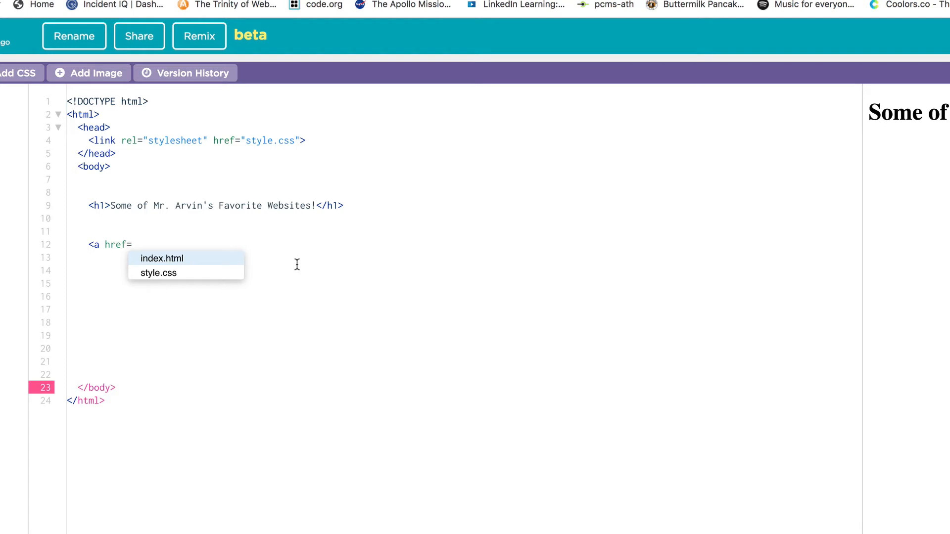
# Give the link the albanesecandy.com URL and the text 'Best Gummy Bears on the Planet'.
pyautogui.write('https://www.albanesecandy.com/')
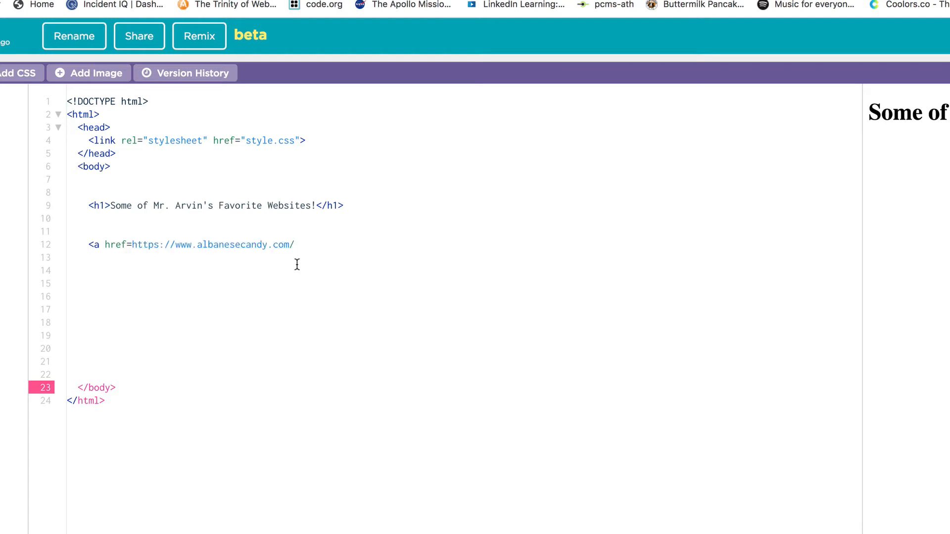
pyautogui.click(295, 245)
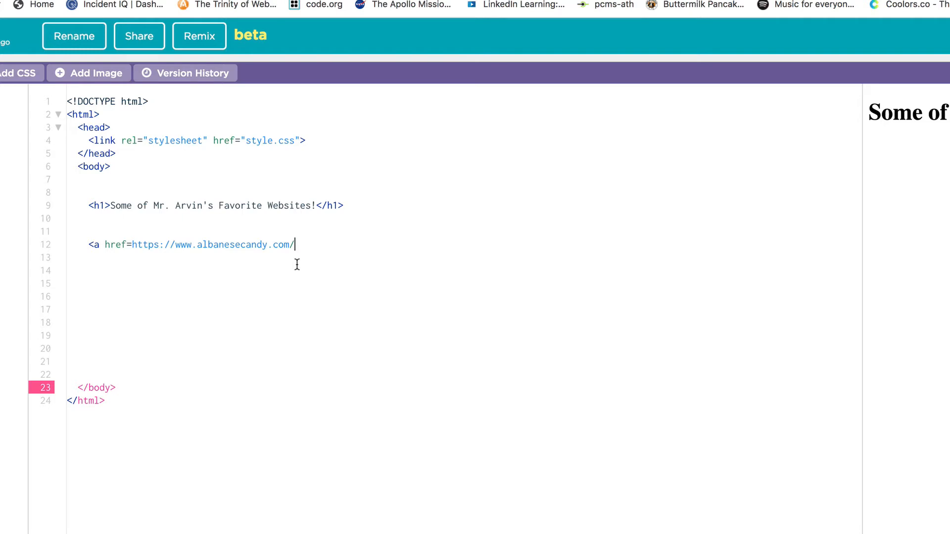
pyautogui.write('>')
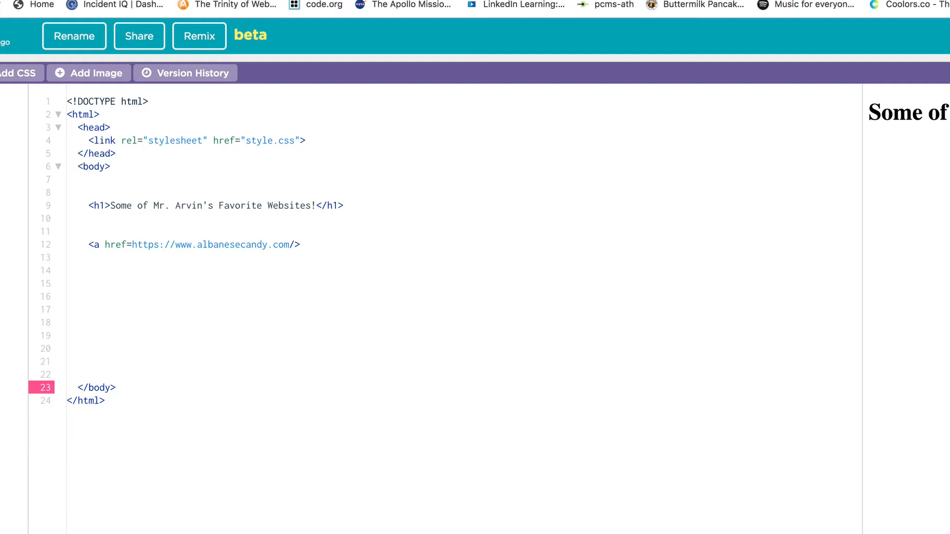
pyautogui.write('Bes')
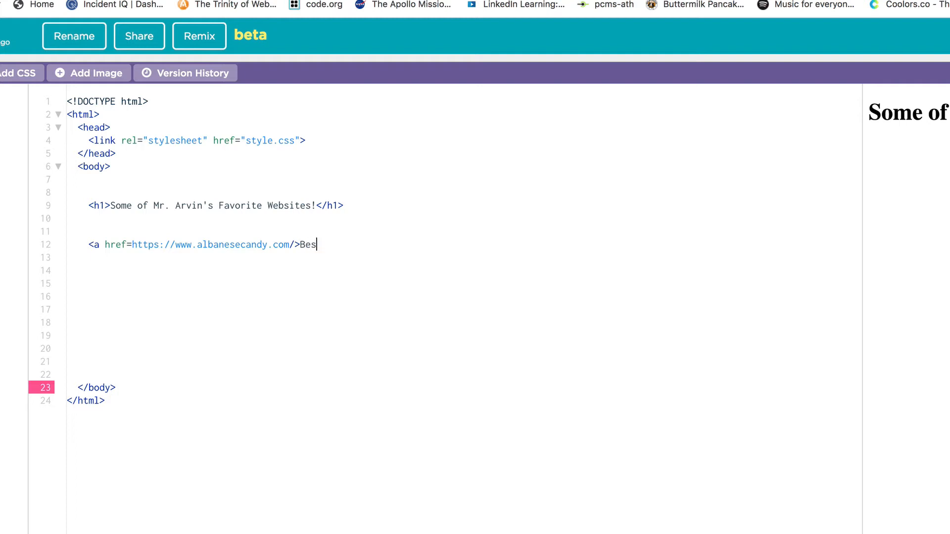
pyautogui.write('t')
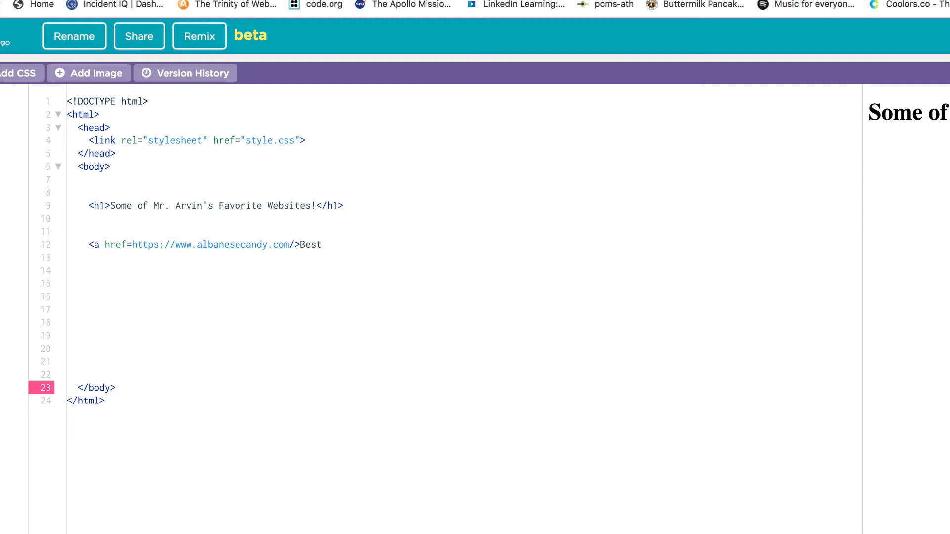
pyautogui.write('Gummy')
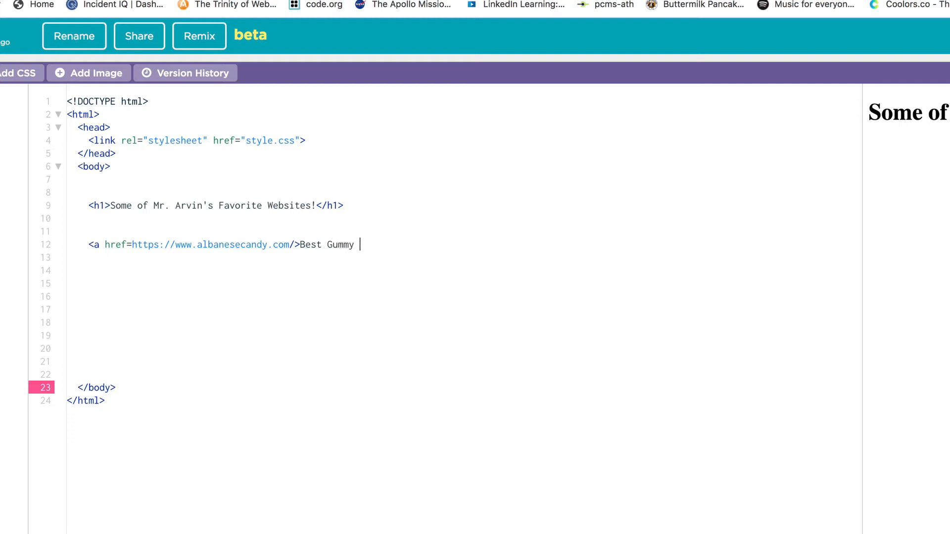
pyautogui.write('Bears on')
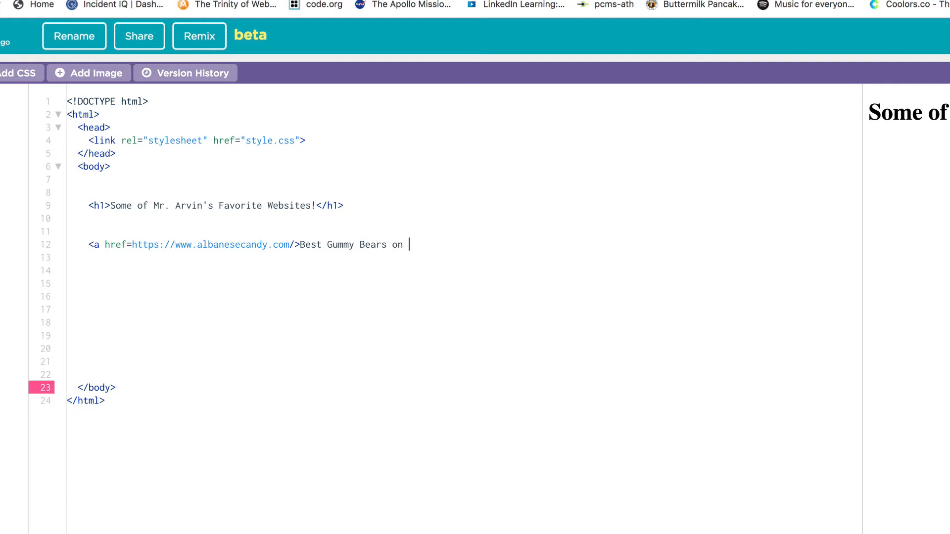
pyautogui.write('the Plan')
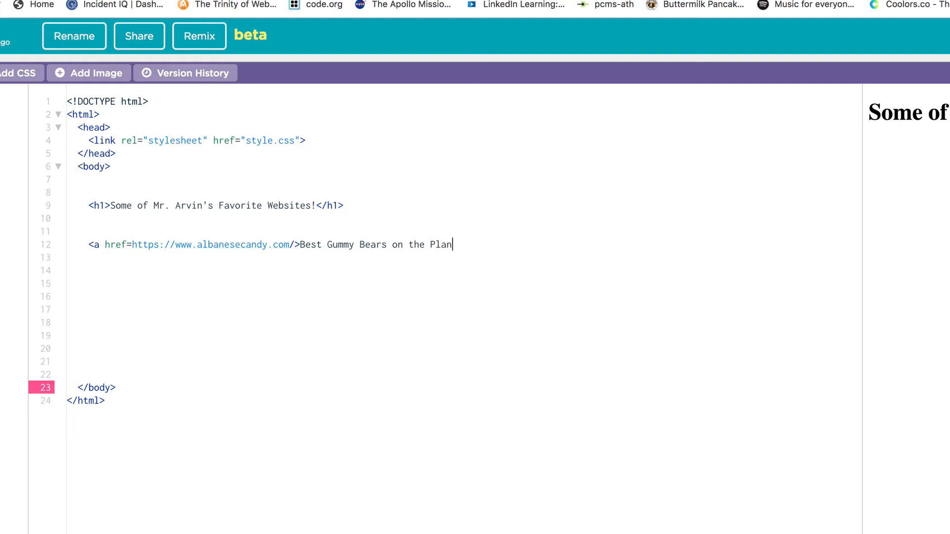
pyautogui.write('et')
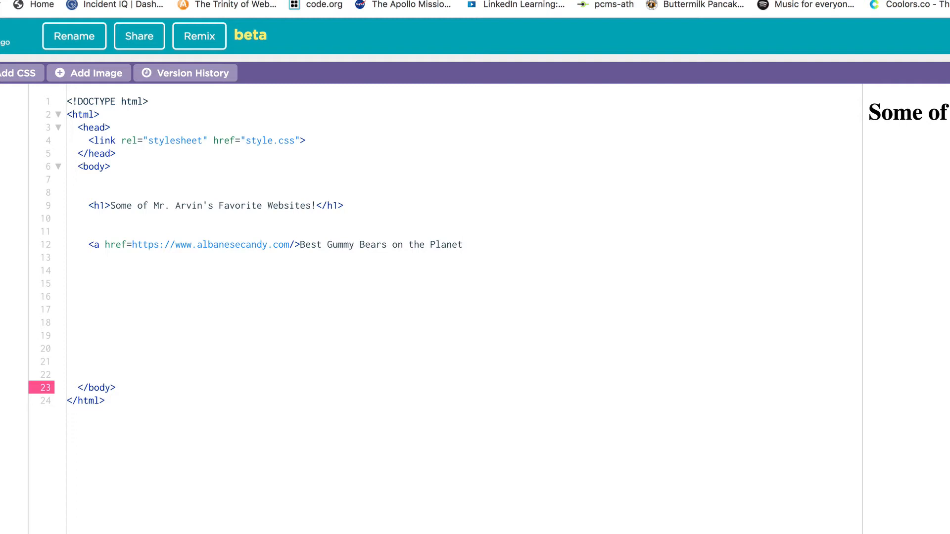
pyautogui.click(464, 245)
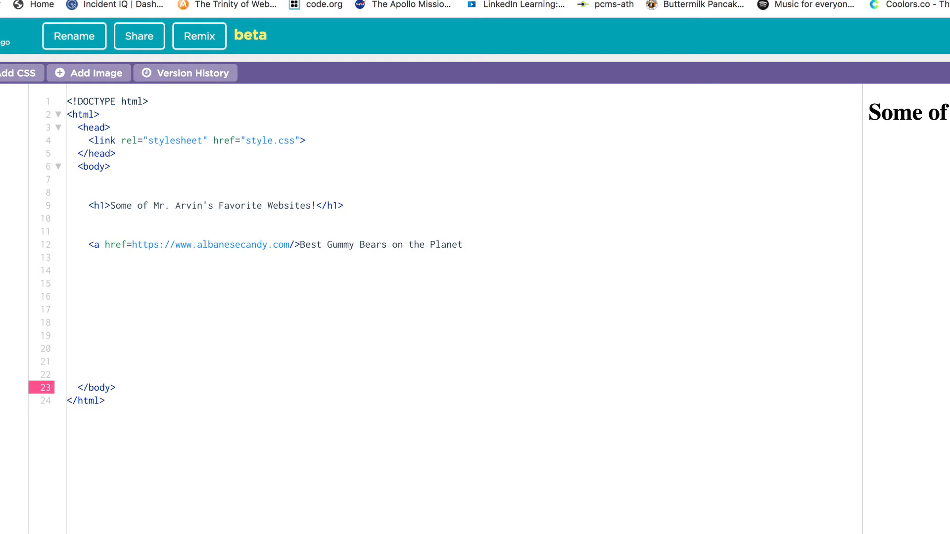
# Close the gummy bear link with </a> and widen the preview pane.
pyautogui.write('</a>')
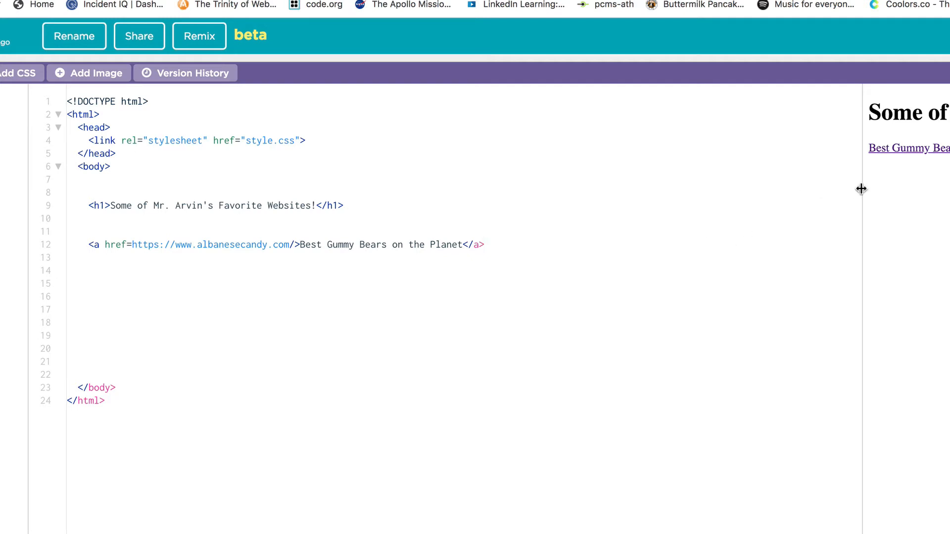
pyautogui.moveTo(861, 189); pyautogui.dragTo(526, 200)
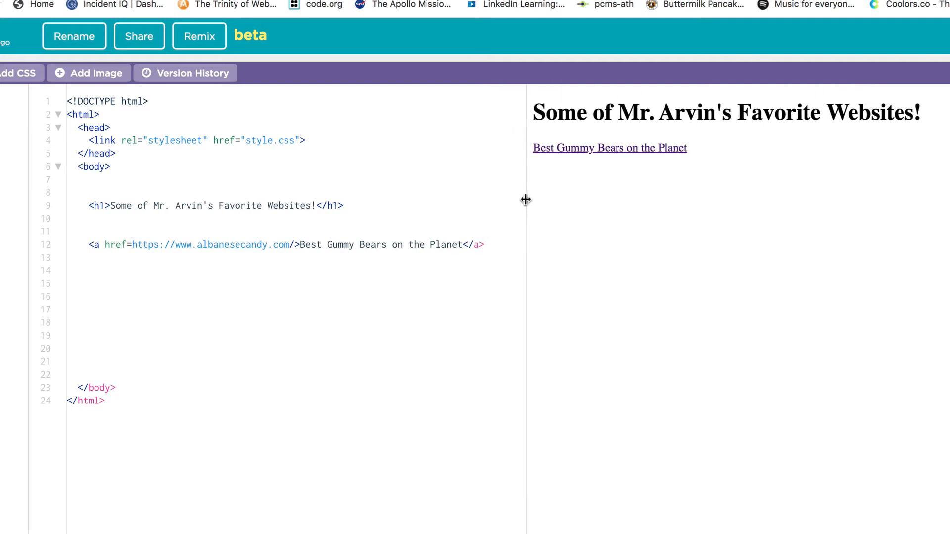
pyautogui.moveTo(526, 199); pyautogui.dragTo(558, 200)
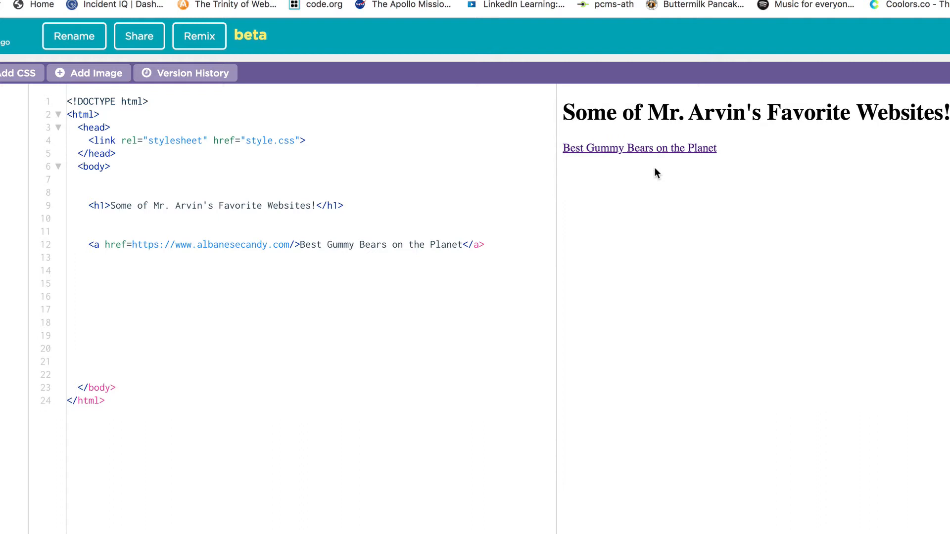
pyautogui.moveTo(656, 161)
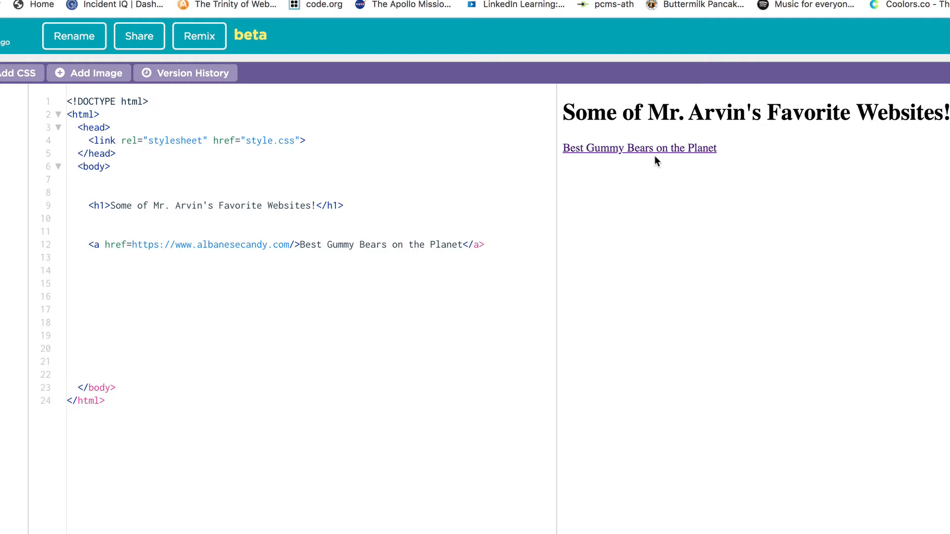
pyautogui.click(484, 245)
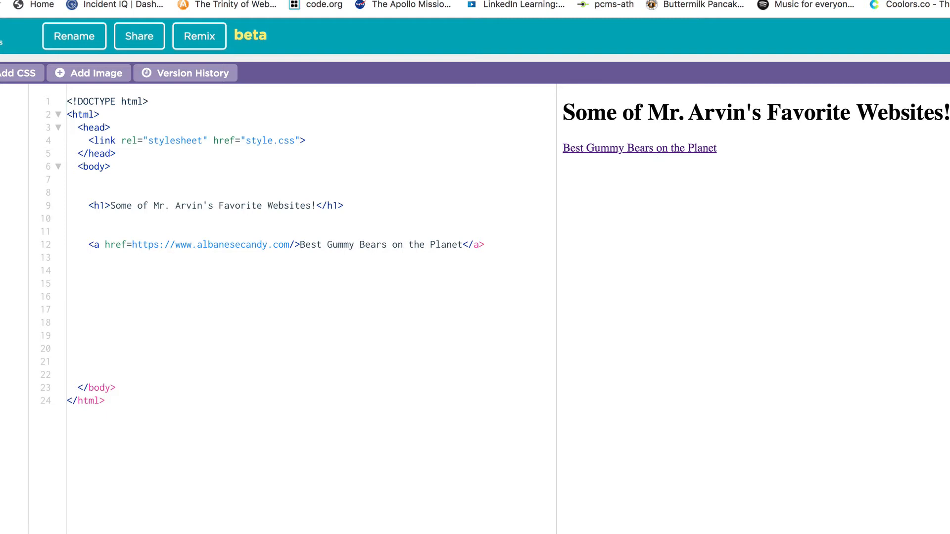
# Add two <br> line breaks after the gummy bear link.
pyautogui.write('<')
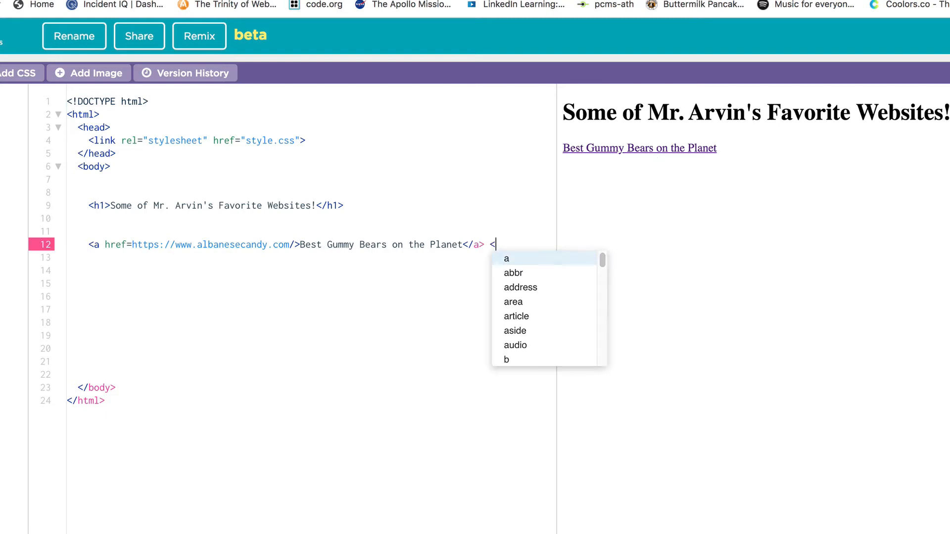
pyautogui.write('br>')
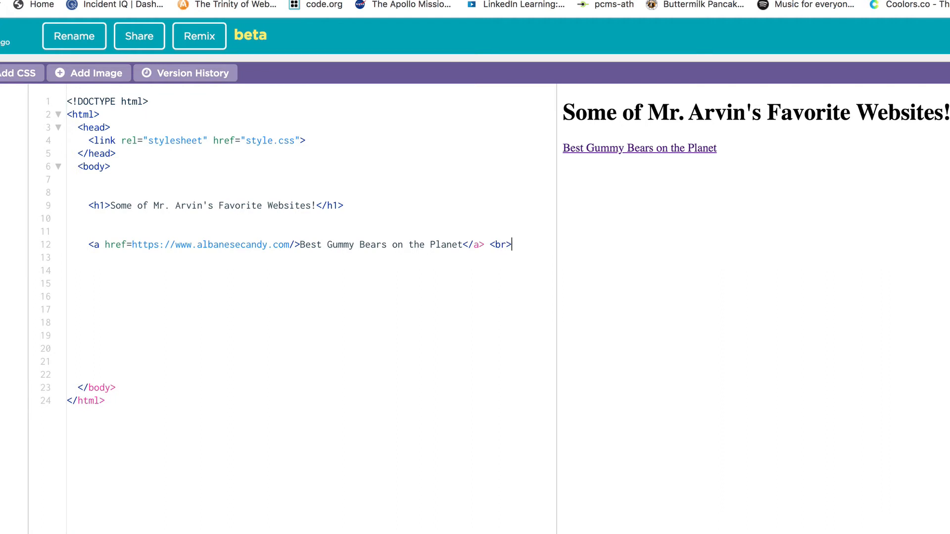
pyautogui.write('<')
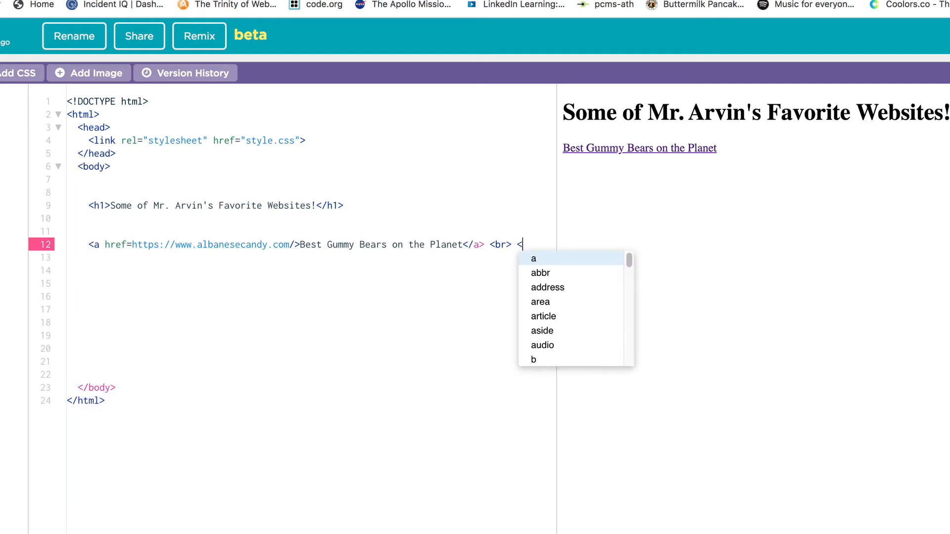
pyautogui.write('br>')
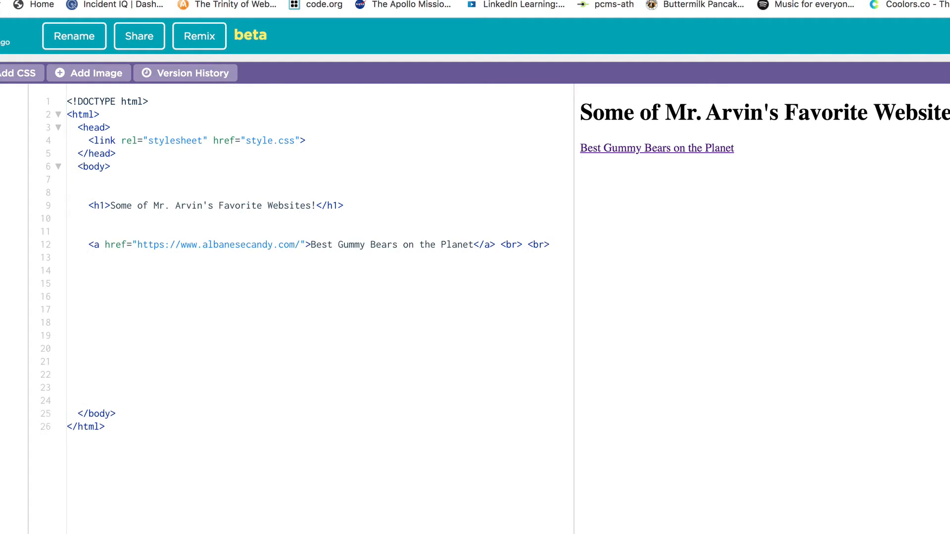
# Start a second anchor tag '<a href="' on line 14.
pyautogui.write('<a')
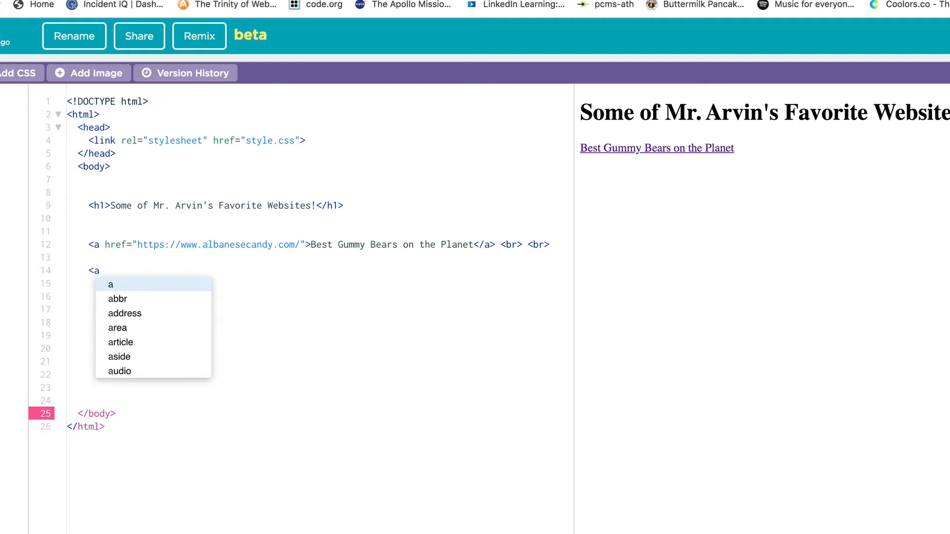
pyautogui.write('hre')
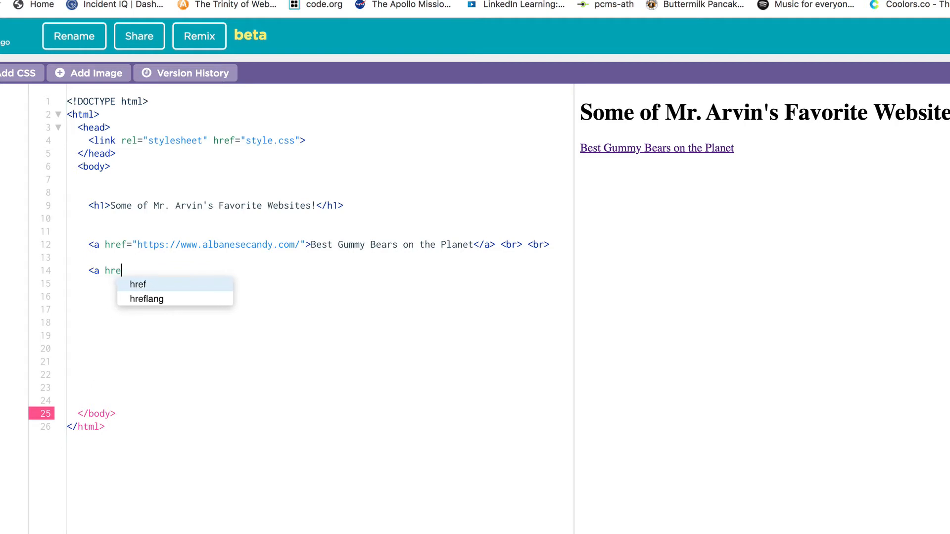
pyautogui.write('f="')
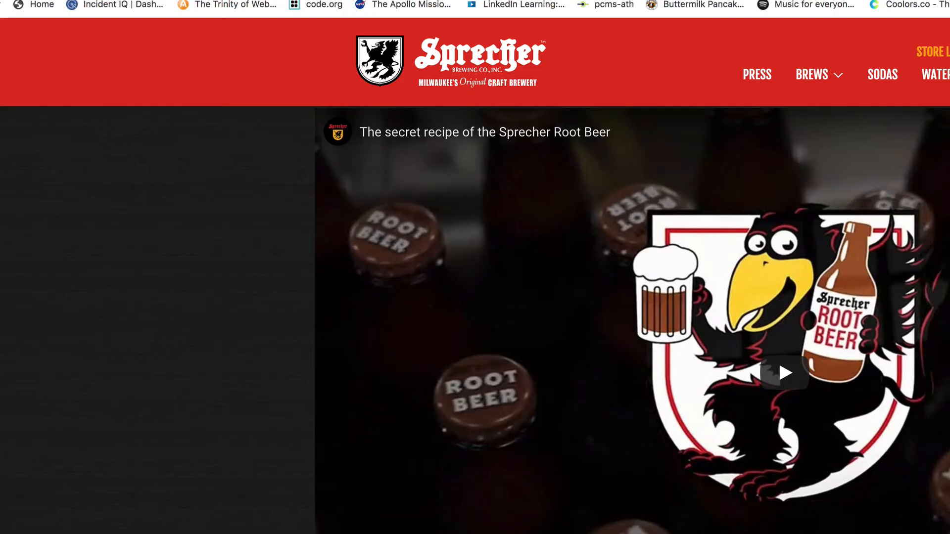
pyautogui.moveTo(312, 65)
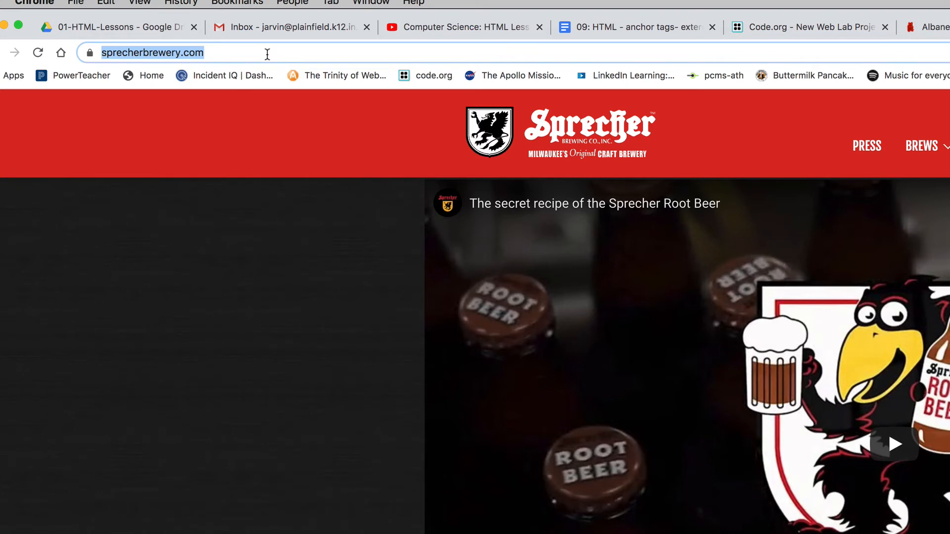
pyautogui.moveTo(151, 75)
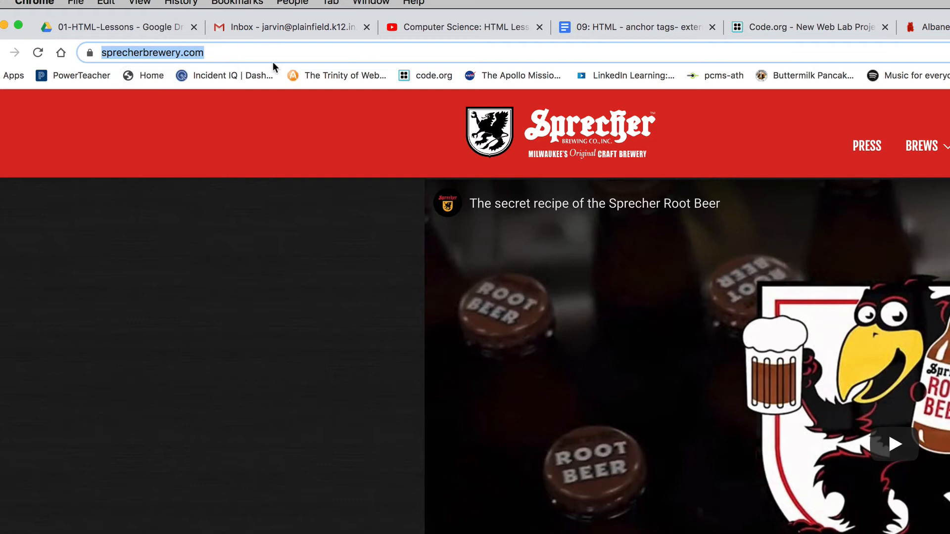
pyautogui.moveTo(399, 107)
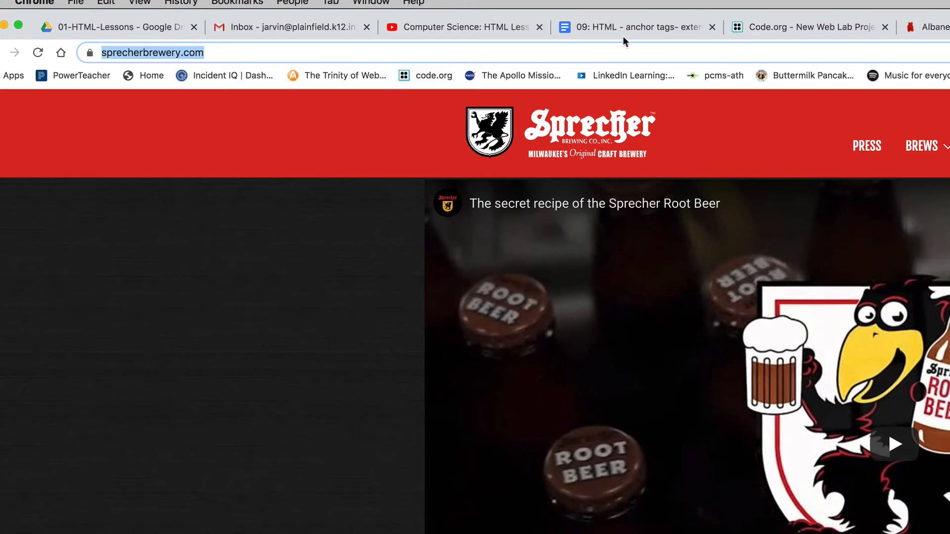
# Complete the sprecherbrewery.com link with the text 'Great Root Beer' and close it.
pyautogui.click(812, 27)
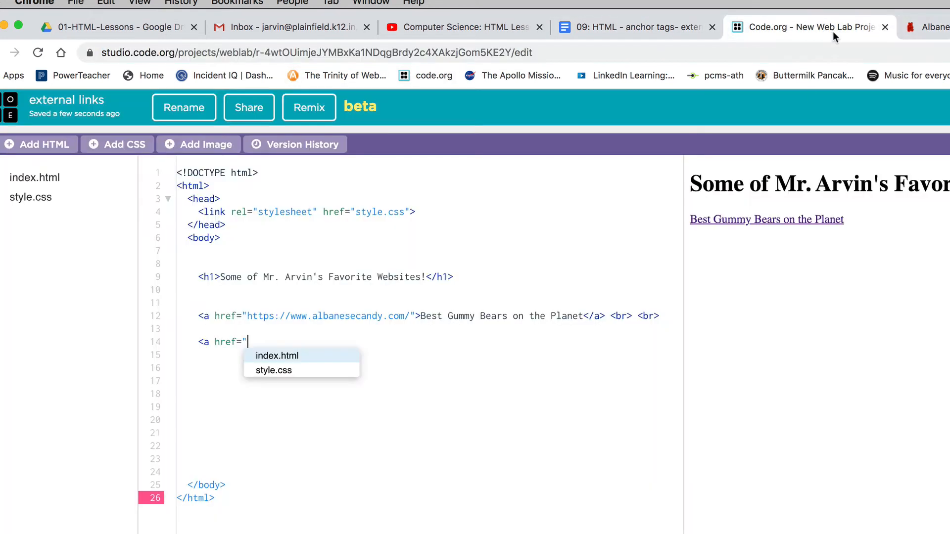
pyautogui.write('https://www.sprecherbrewery.com/')
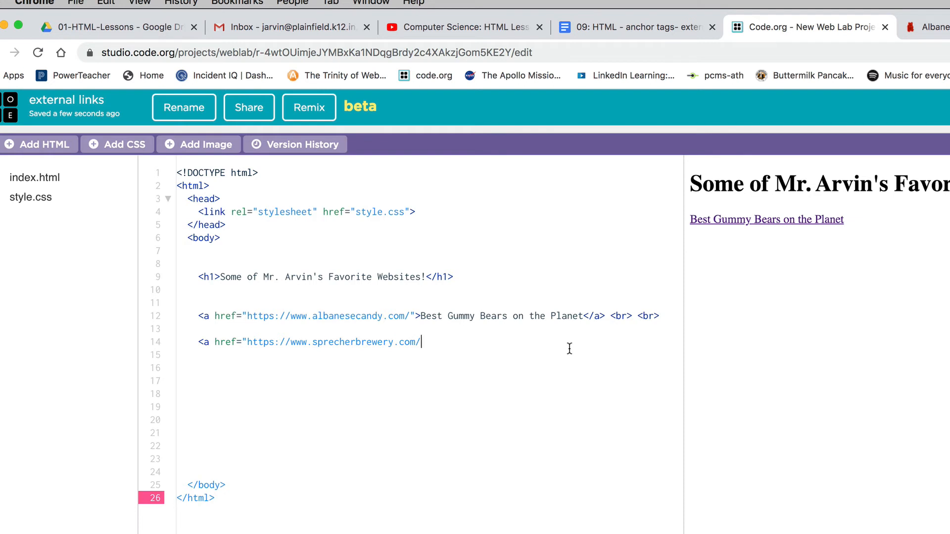
pyautogui.write('"')
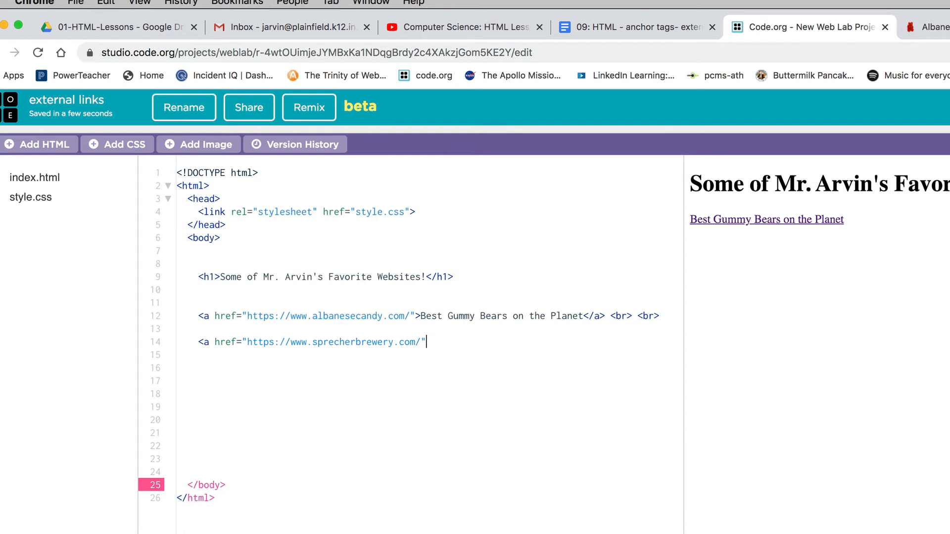
pyautogui.write('>')
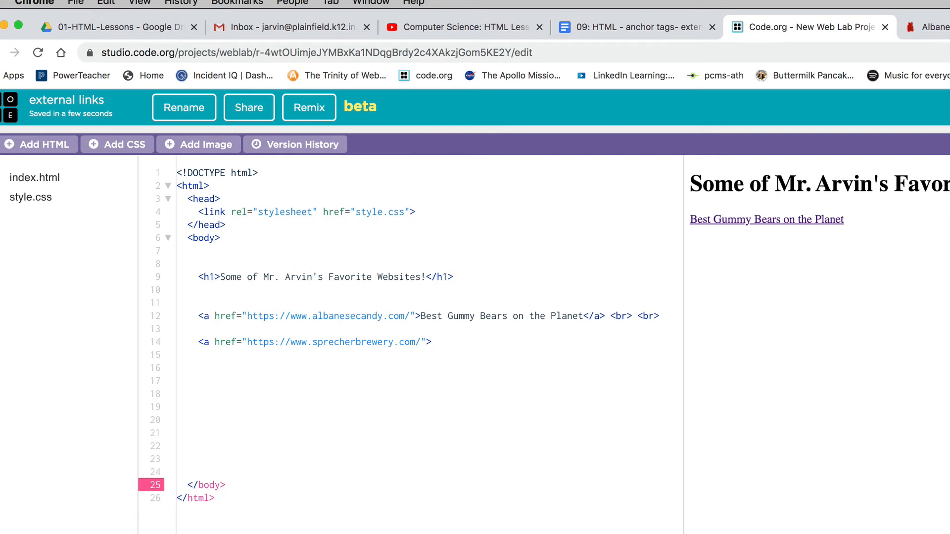
pyautogui.write('Great')
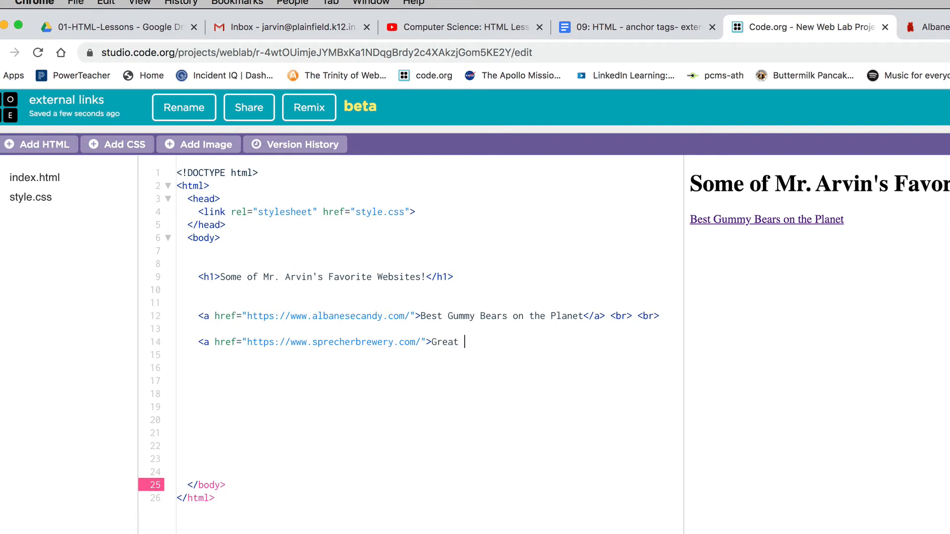
pyautogui.write('Root B')
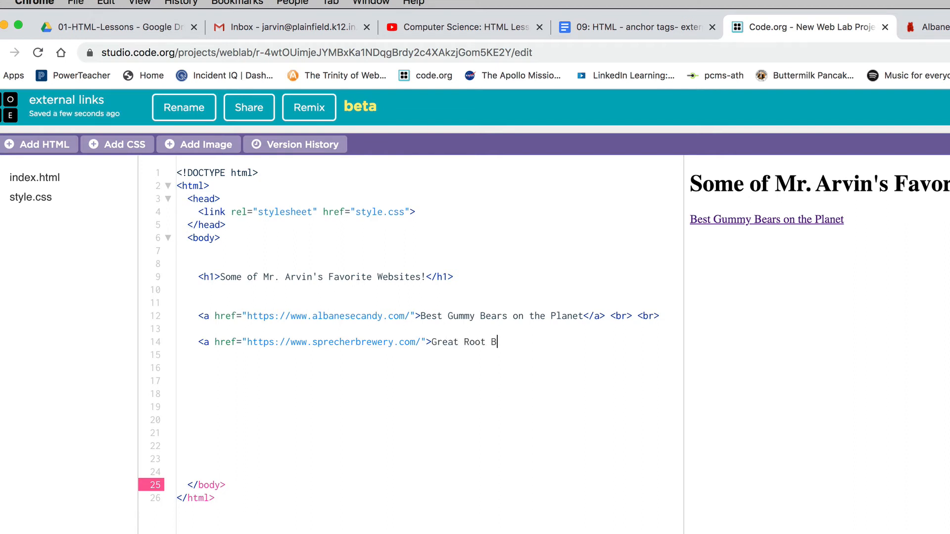
pyautogui.write('eer')
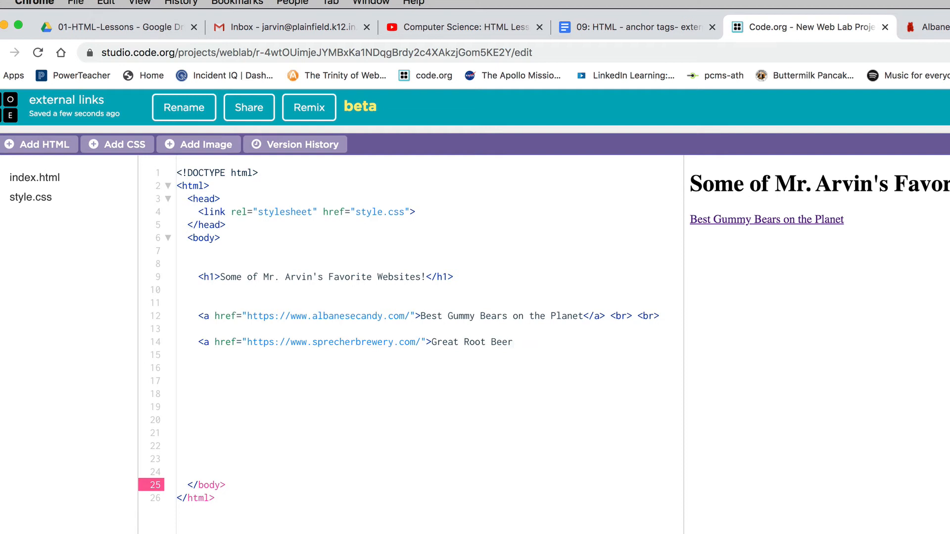
pyautogui.write('</a')
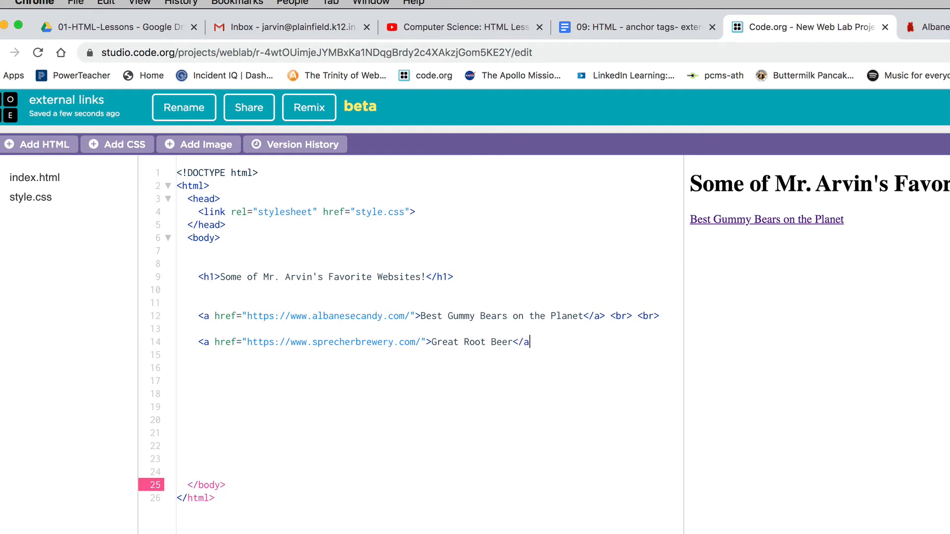
pyautogui.write('>')
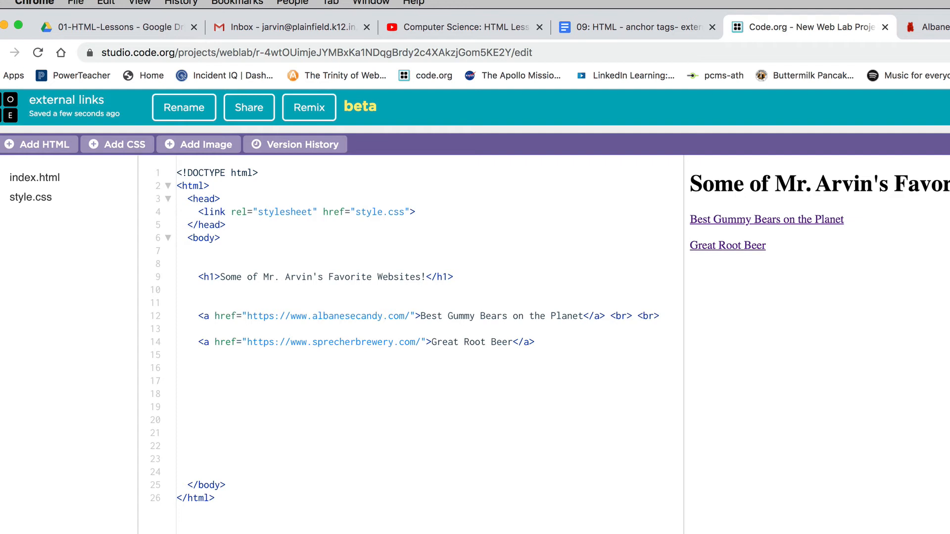
# Add two <br> line breaks after the root beer link.
pyautogui.write('<')
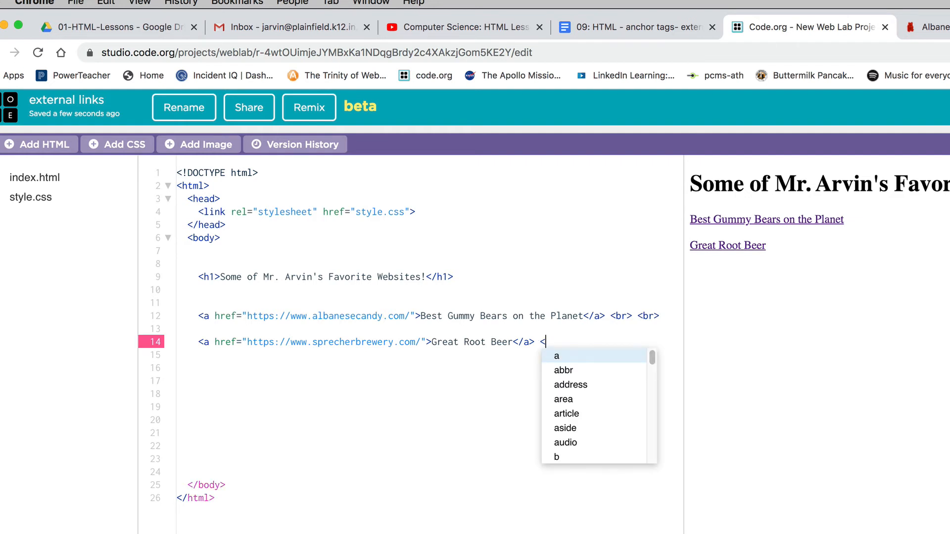
pyautogui.write('br>')
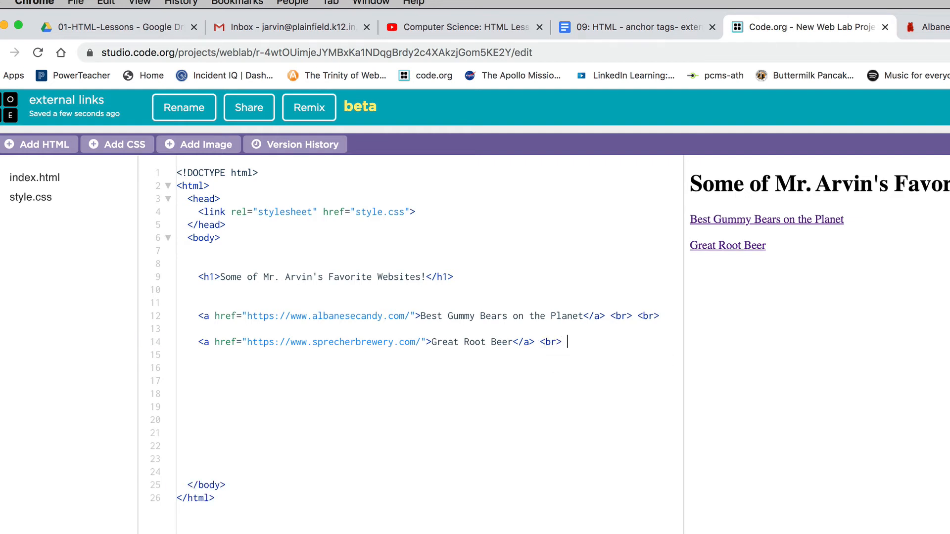
pyautogui.write('<br>')
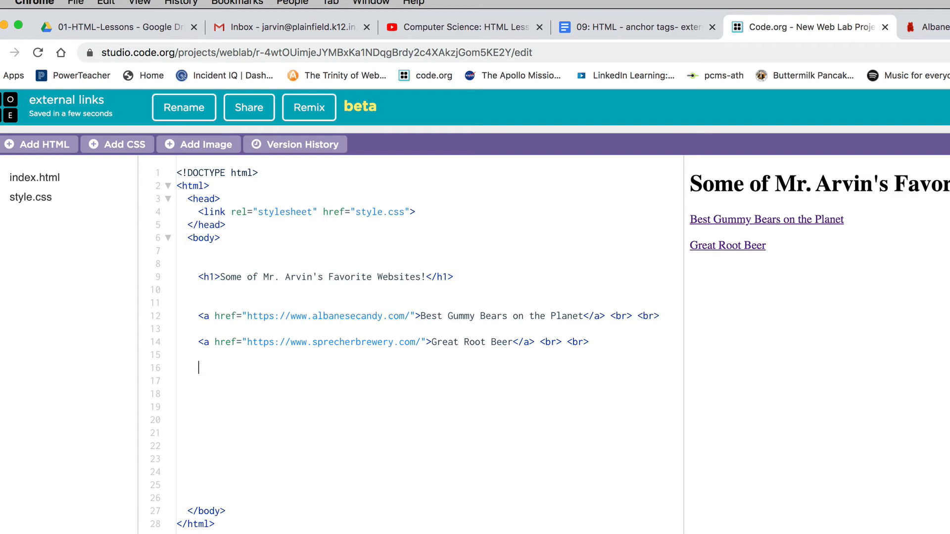
# Begin a third link with <a href=" on line 16 and copy the IndyCar site address.
pyautogui.write('<a h')
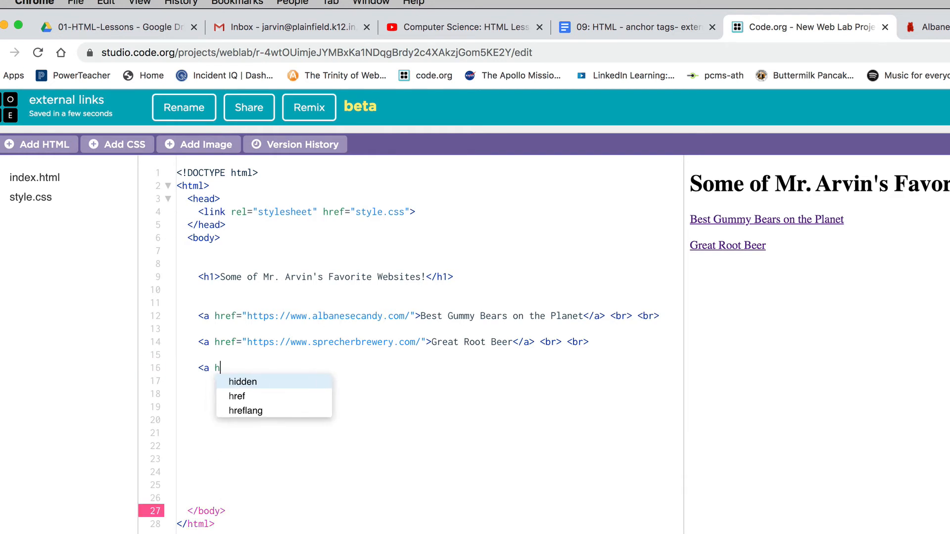
pyautogui.write('ref="')
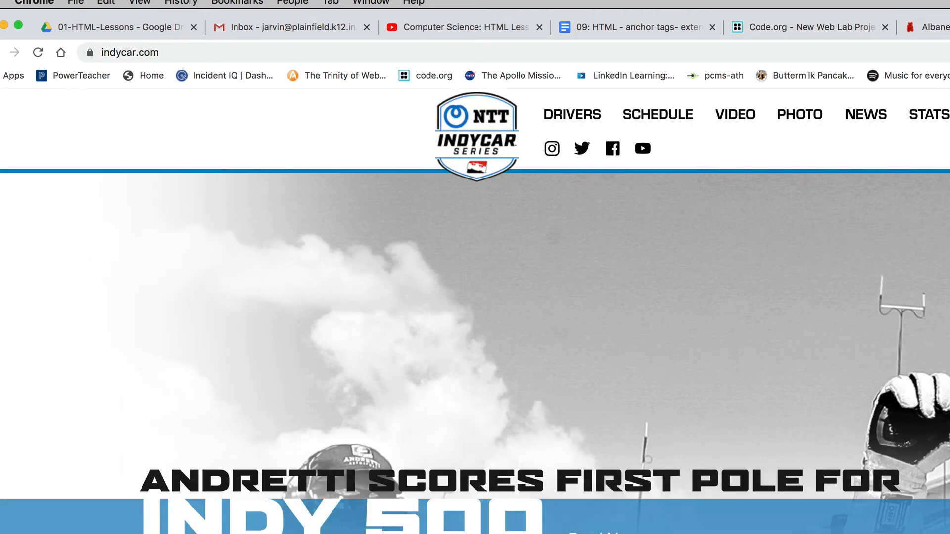
pyautogui.click(130, 53)
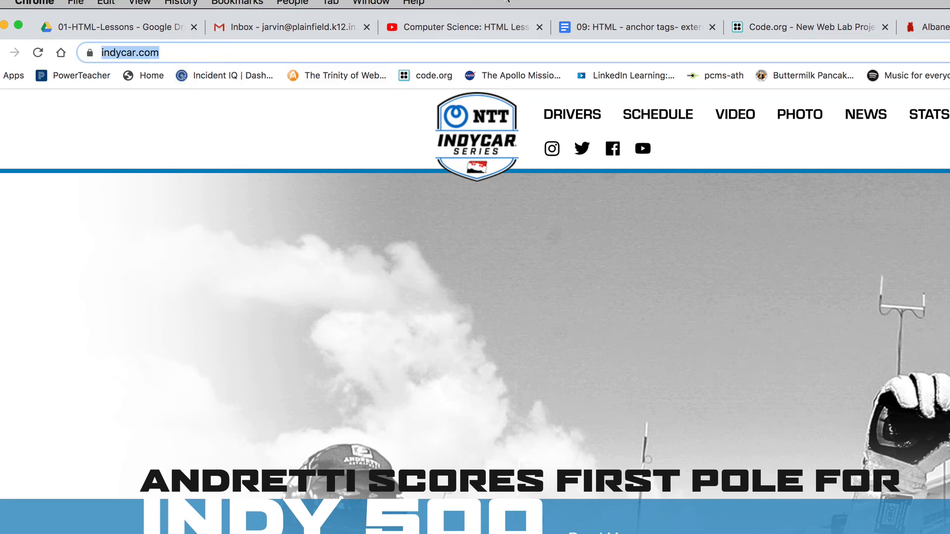
pyautogui.click(807, 26)
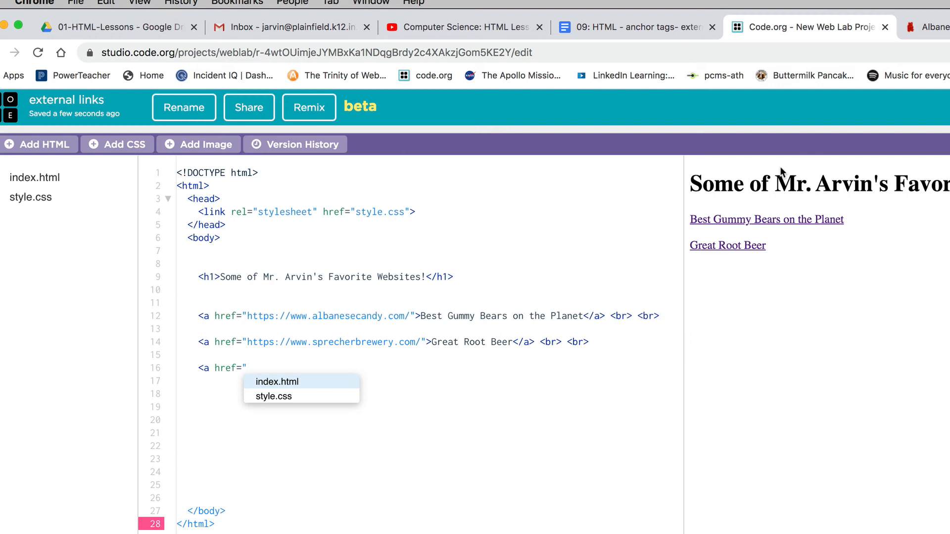
pyautogui.write('https://www.indycar.com/')
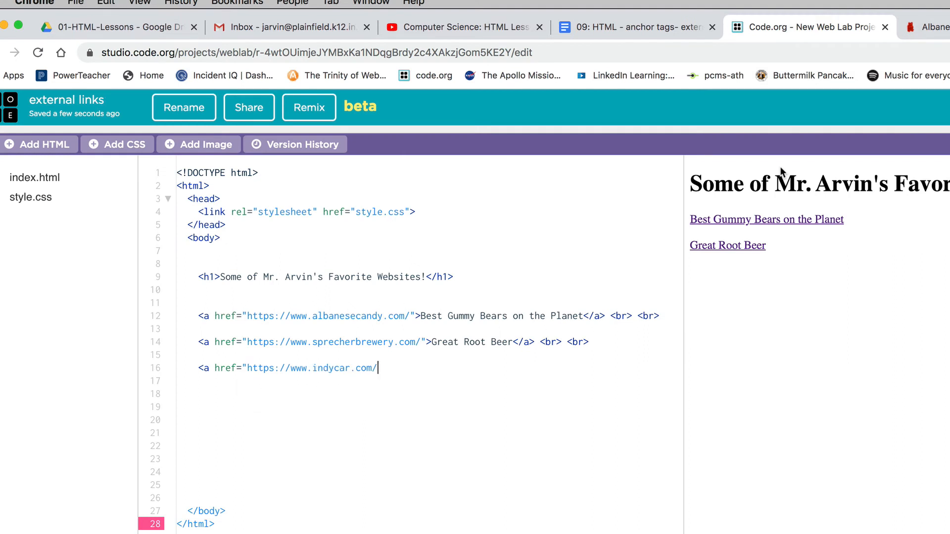
pyautogui.write('"')
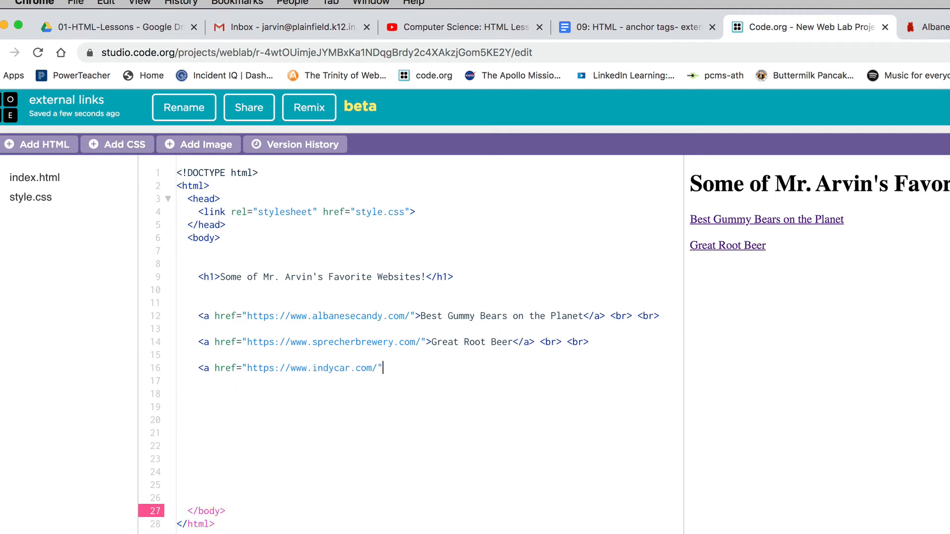
pyautogui.write('>')
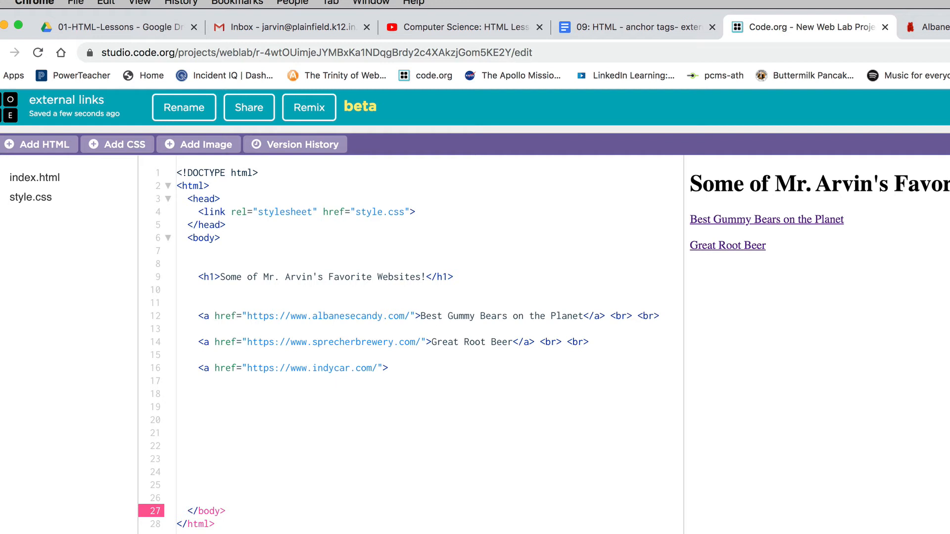
pyautogui.write('Indy')
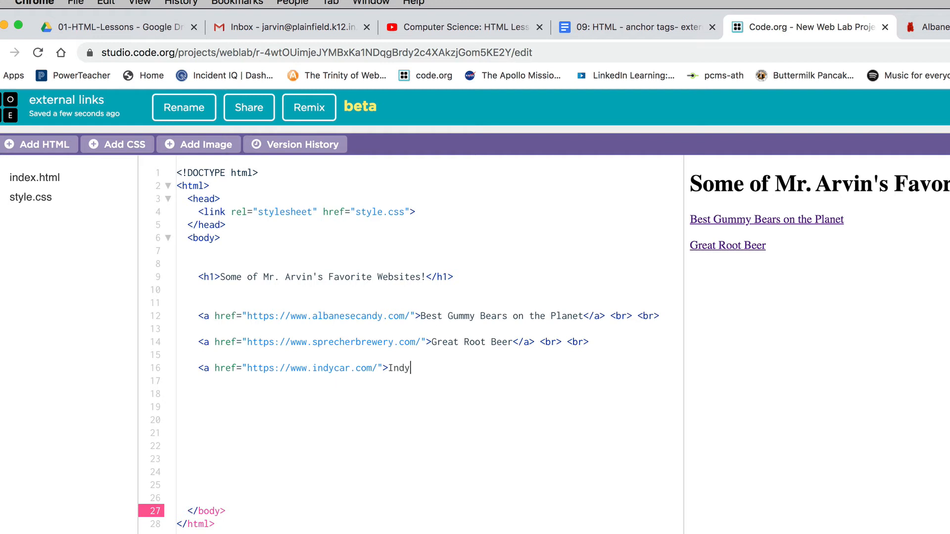
pyautogui.write('car!!!!')
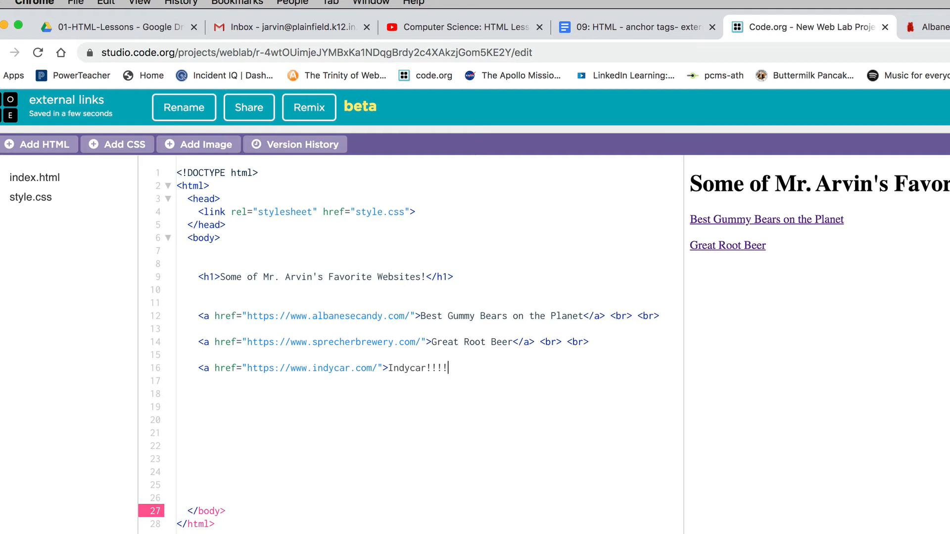
# Close the Indycar link with </a> and two <br> tags, then begin another <a tag.
pyautogui.write('</a> <')
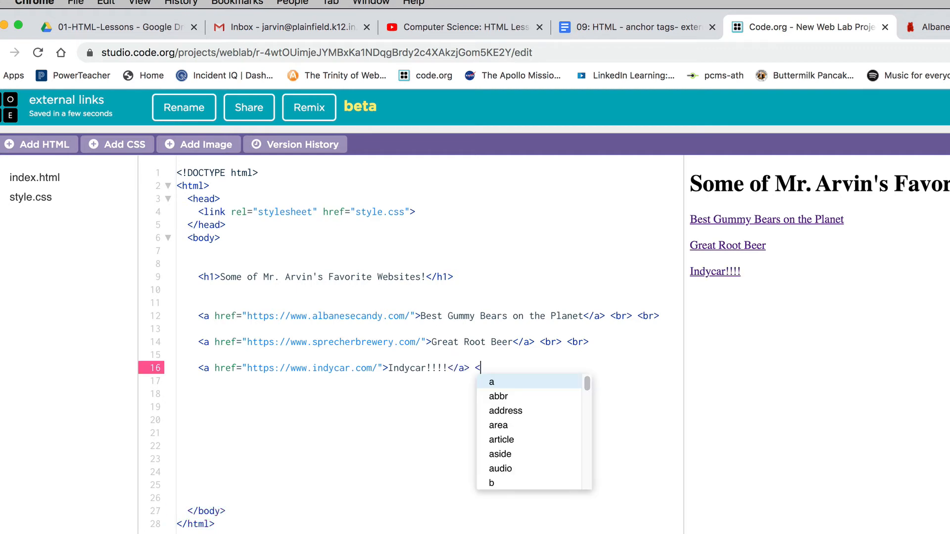
pyautogui.write('br>')
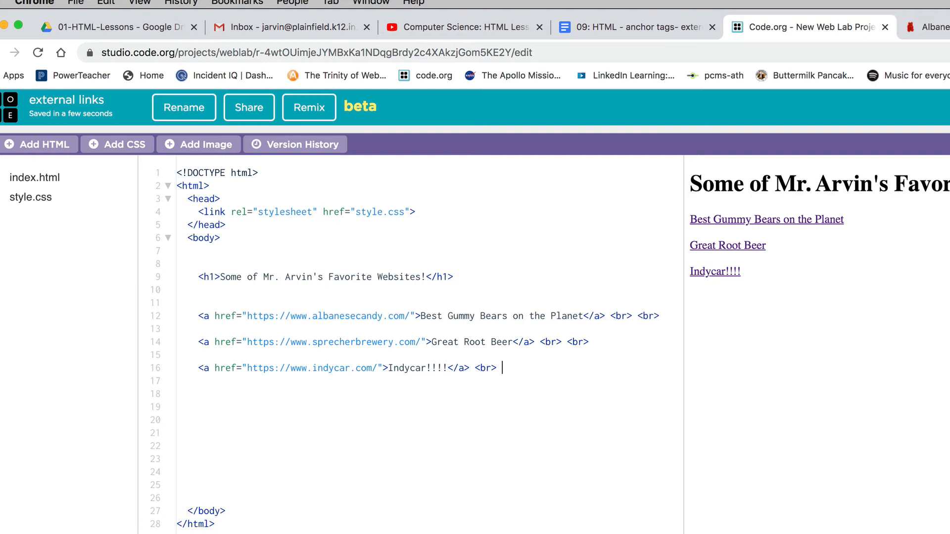
pyautogui.write('<br>')
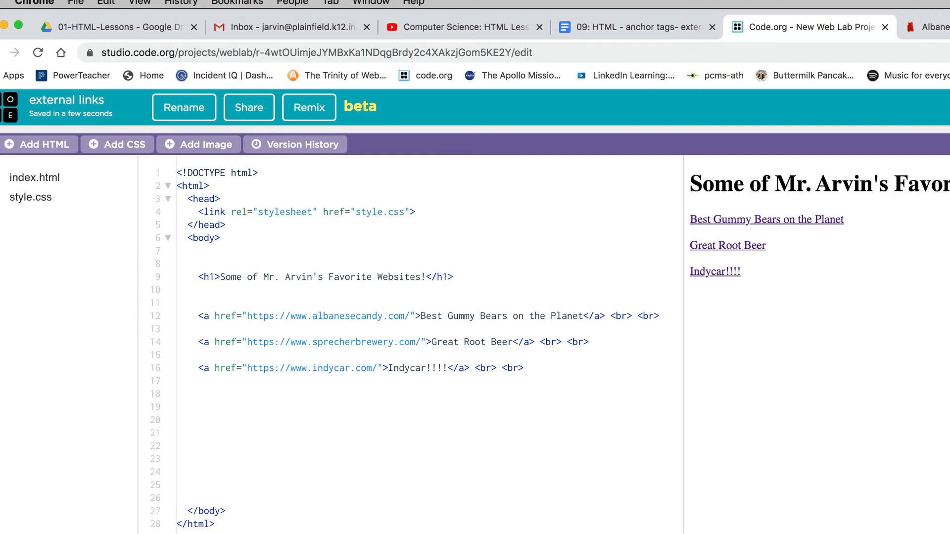
pyautogui.click(523, 368)
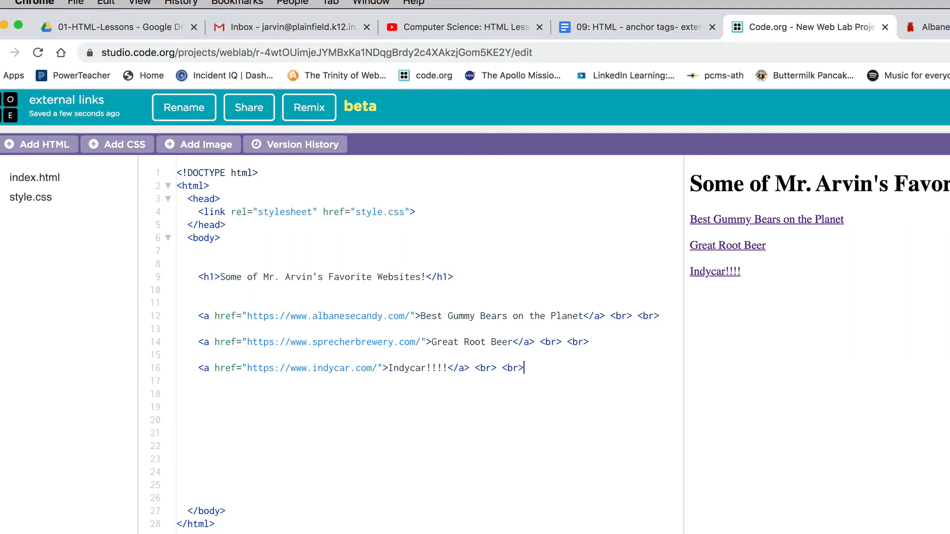
pyautogui.write('<a')
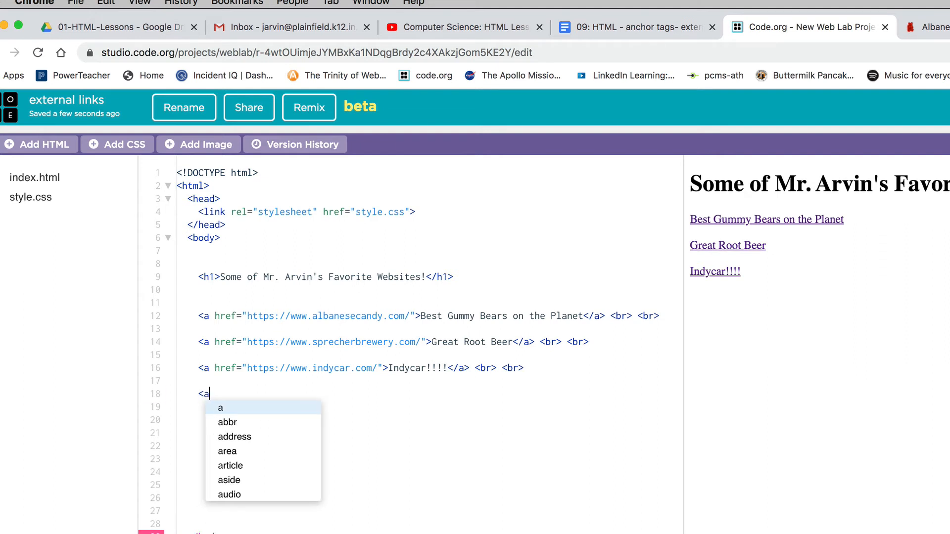
# Add href=" to the fourth anchor tag on line 18.
pyautogui.write('href=')
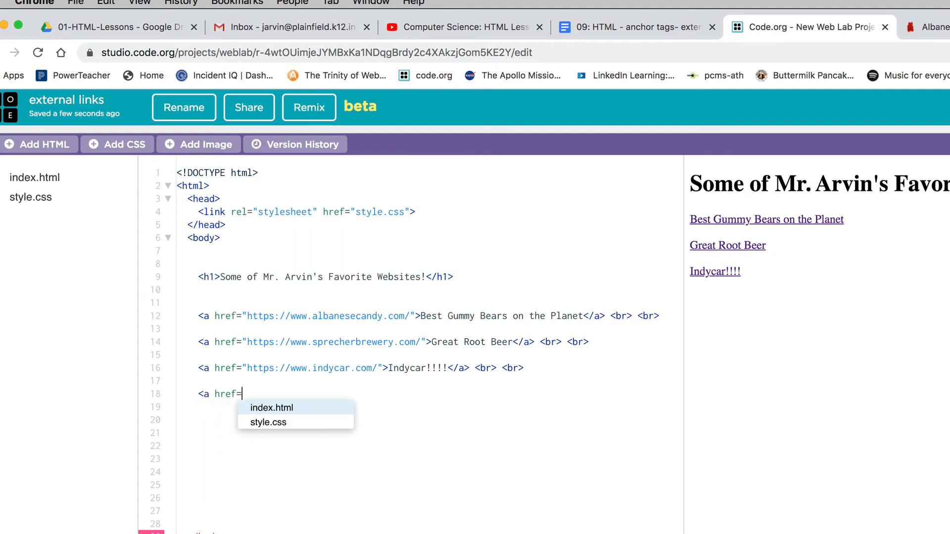
pyautogui.write('"')
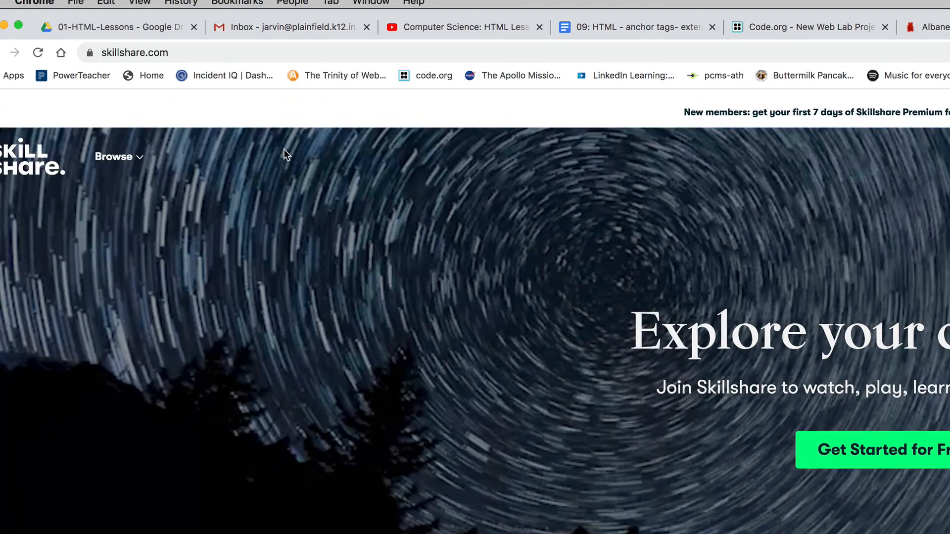
pyautogui.click(135, 53)
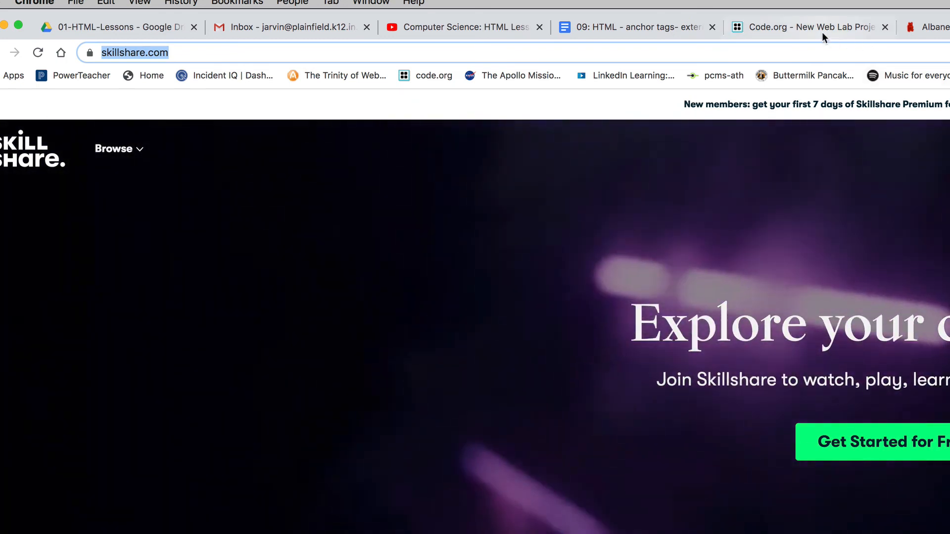
pyautogui.click(809, 27)
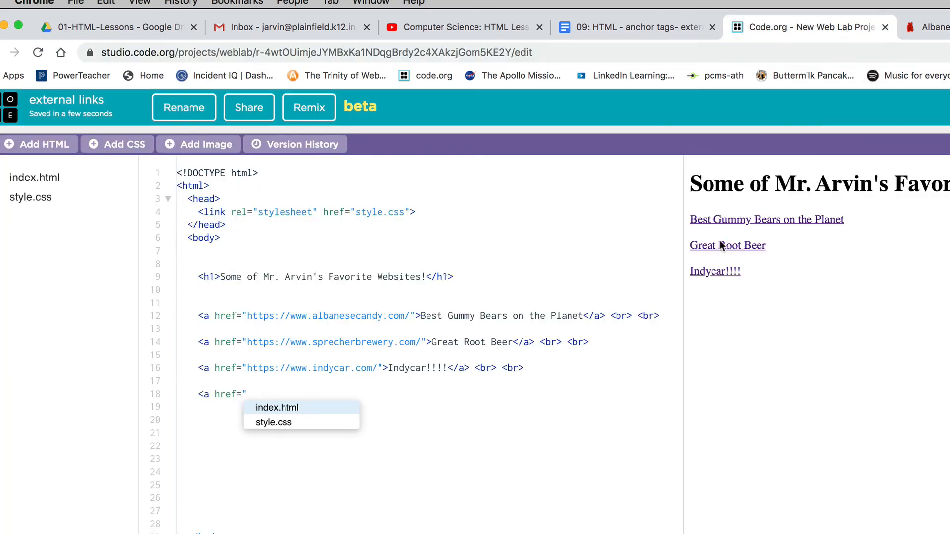
pyautogui.write('https://www.skillshare.com/')
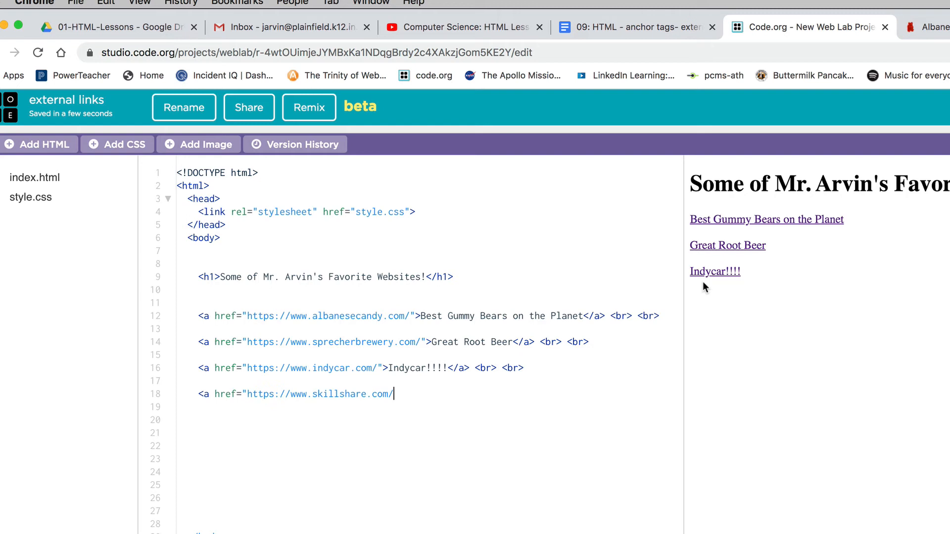
pyautogui.write('">')
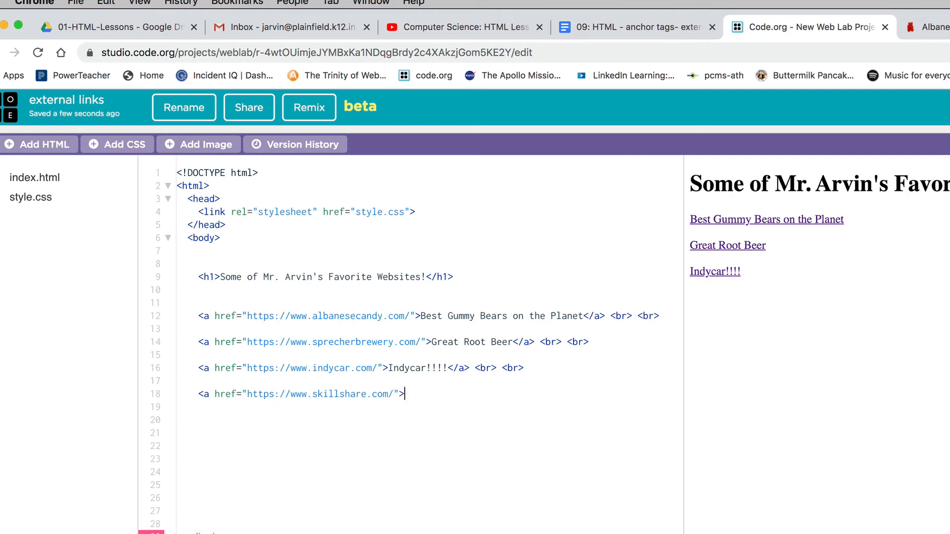
# Label the Skillshare link 'Learn Something New!', close it with </a> and <br>, and start a fifth <a tag.
pyautogui.write('Learn')
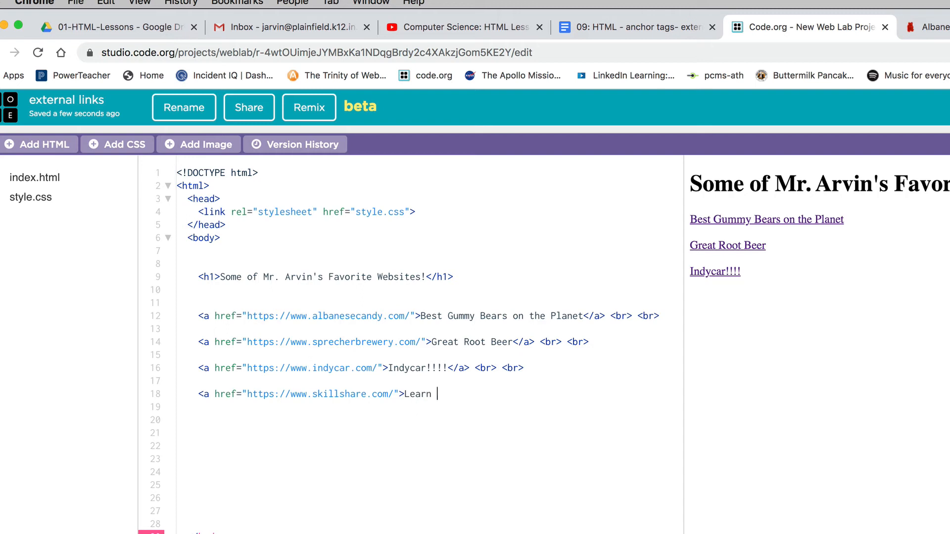
pyautogui.write('Somethi')
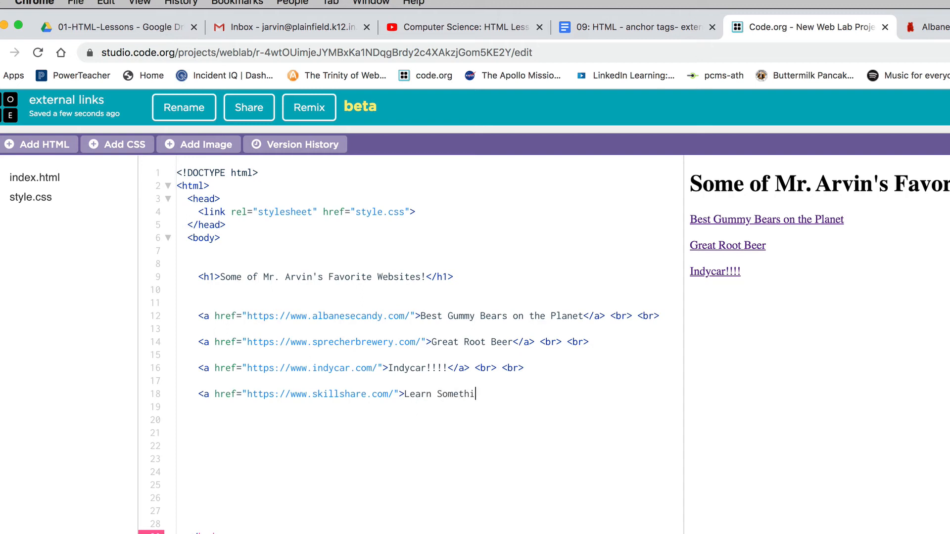
pyautogui.write('ng New!')
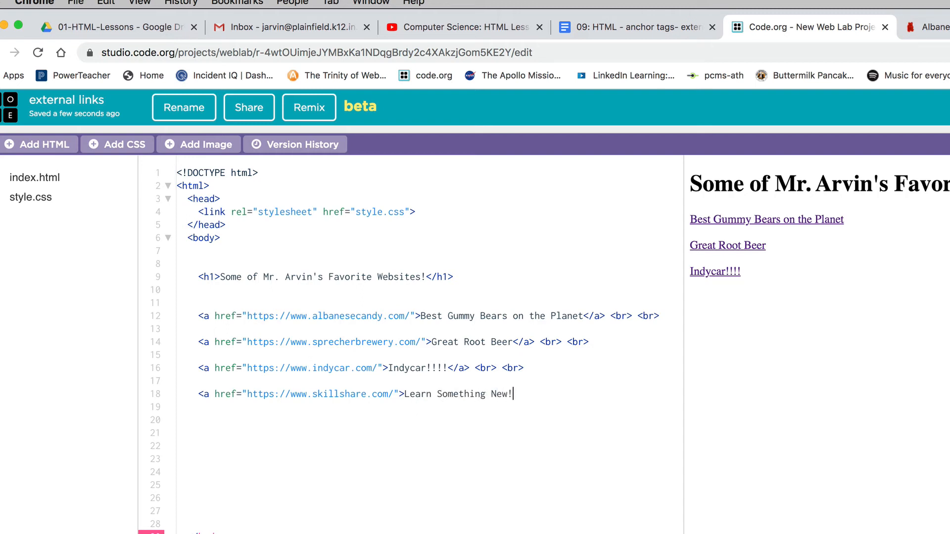
pyautogui.write('<')
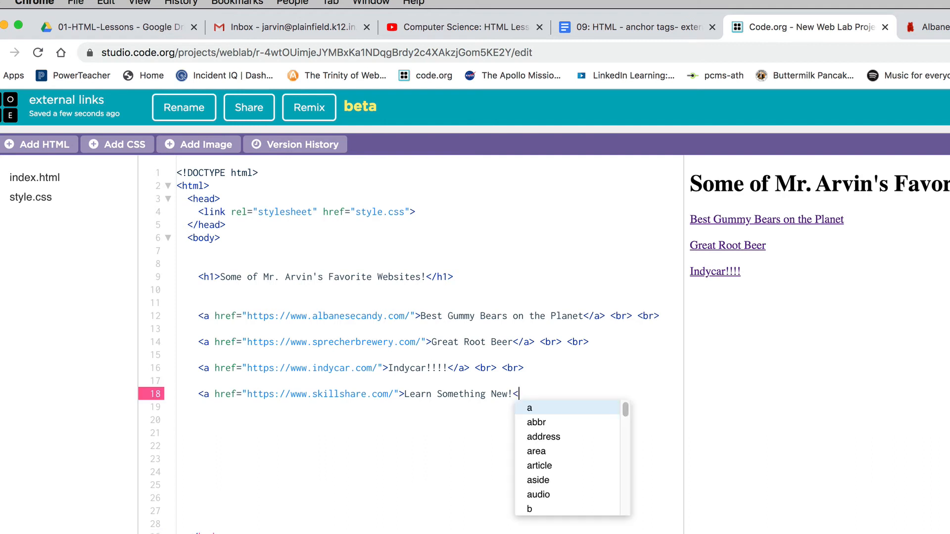
pyautogui.write('/a>')
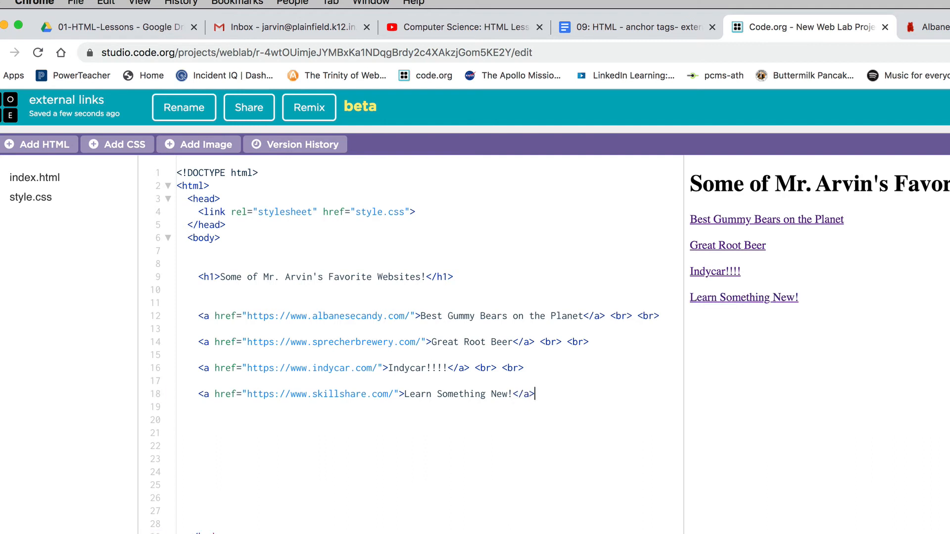
pyautogui.write('<br> <br>')
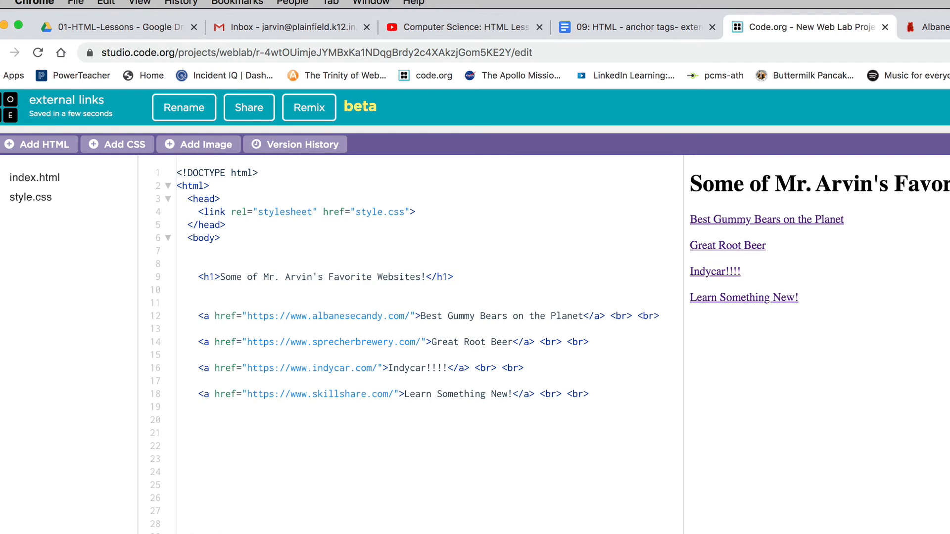
pyautogui.write('<a')
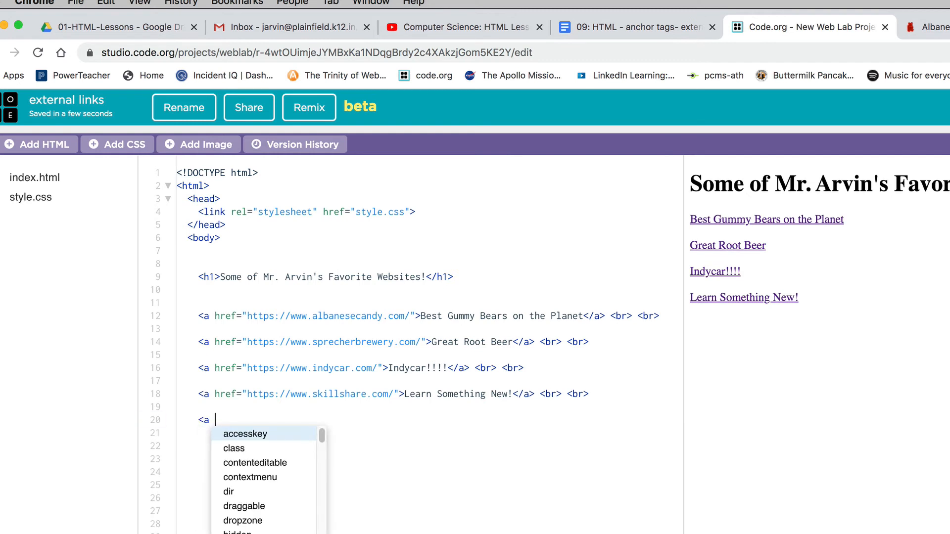
# Type the href=" attribute into the fifth anchor tag on line 20.
pyautogui.write('h')
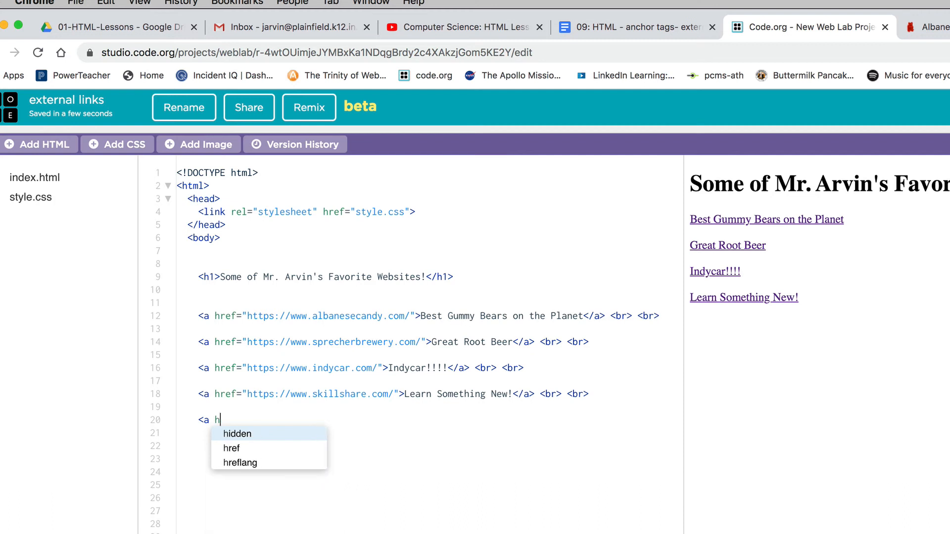
pyautogui.write('ref')
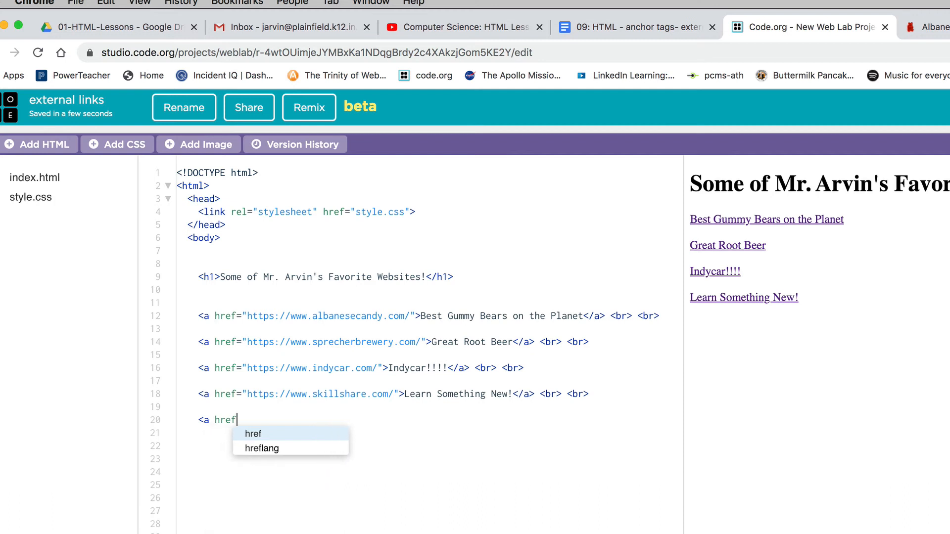
pyautogui.write('="')
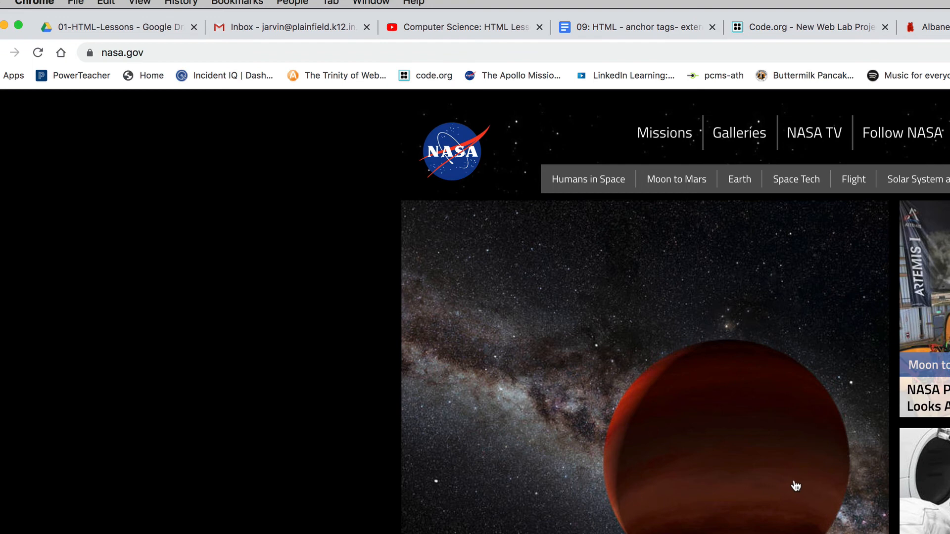
pyautogui.moveTo(705, 464)
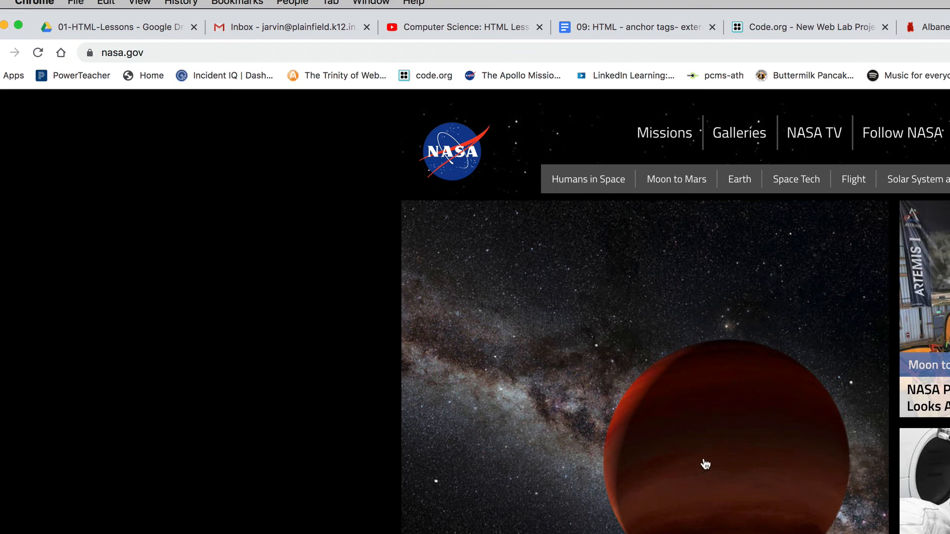
pyautogui.moveTo(297, 142)
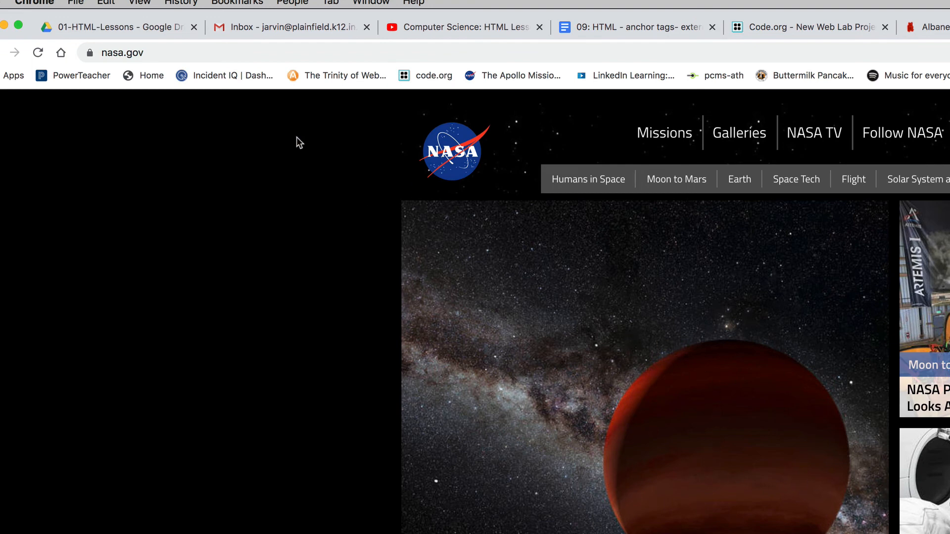
# Copy the nasa.gov address from the NASA tab and go back to Web Lab.
pyautogui.click(121, 53)
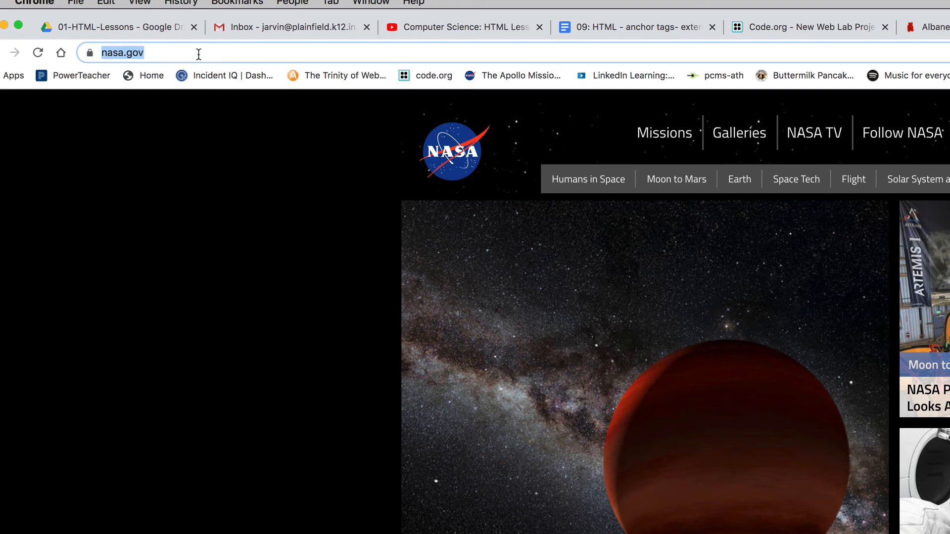
pyautogui.moveTo(901, 57)
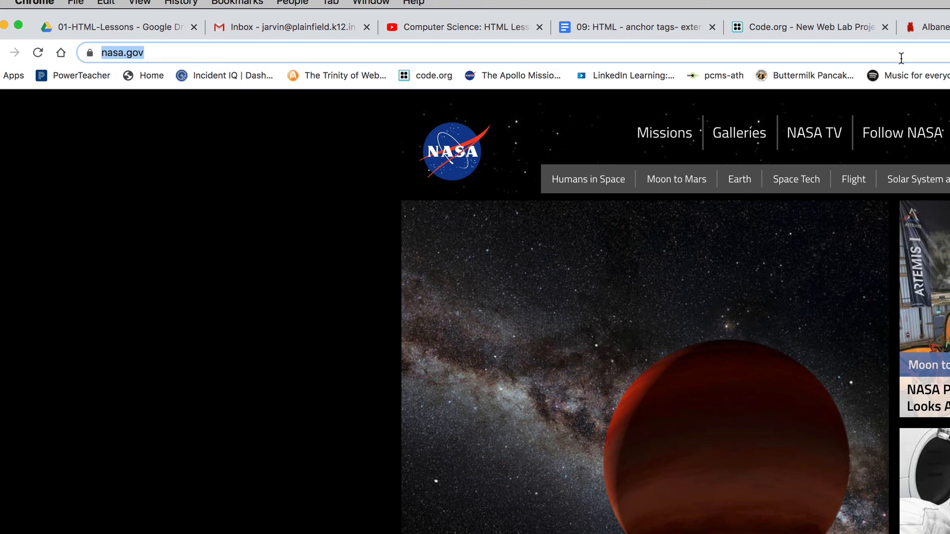
pyautogui.click(806, 27)
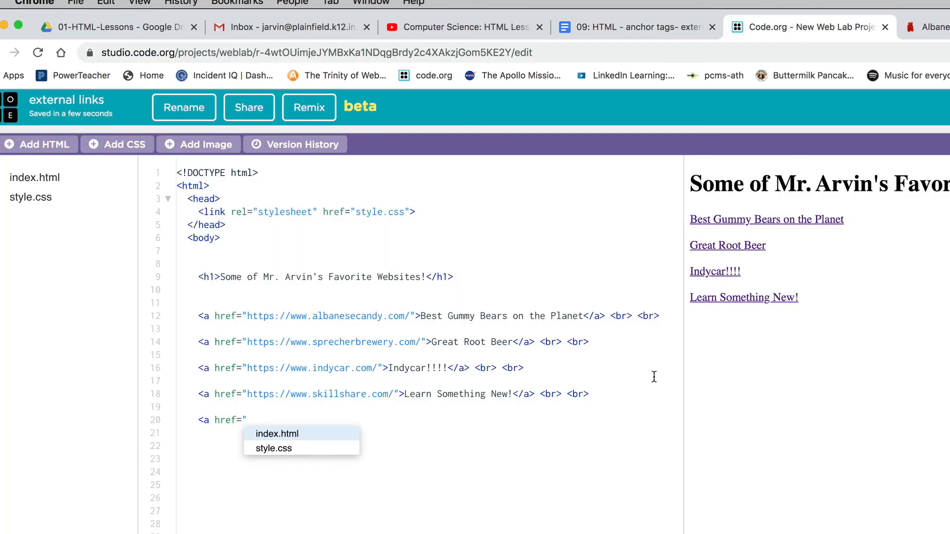
pyautogui.write('https://www.nasa.gov/')
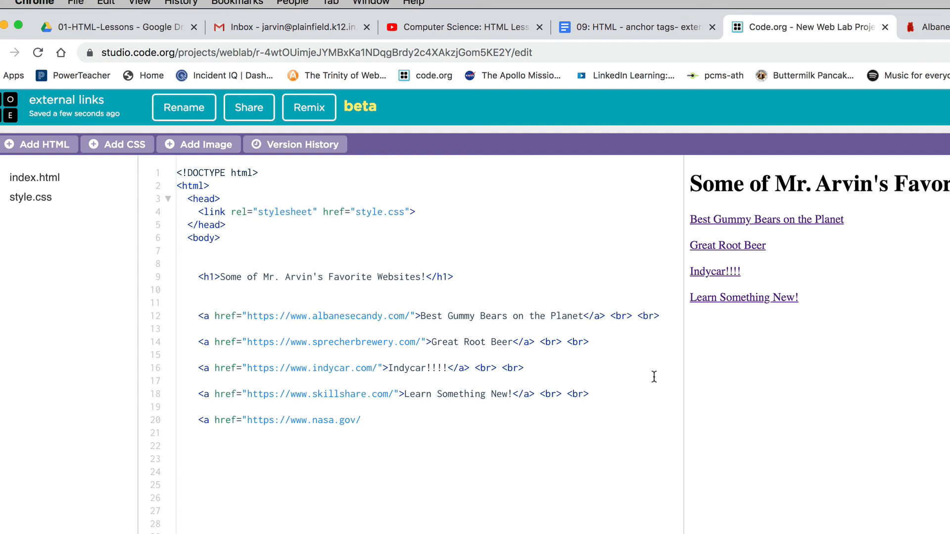
pyautogui.write('">')
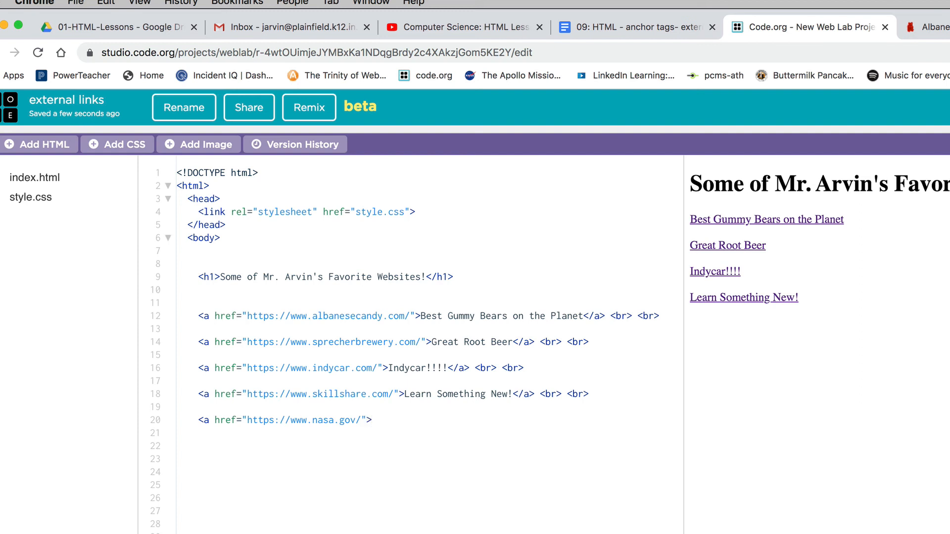
pyautogui.write('T')
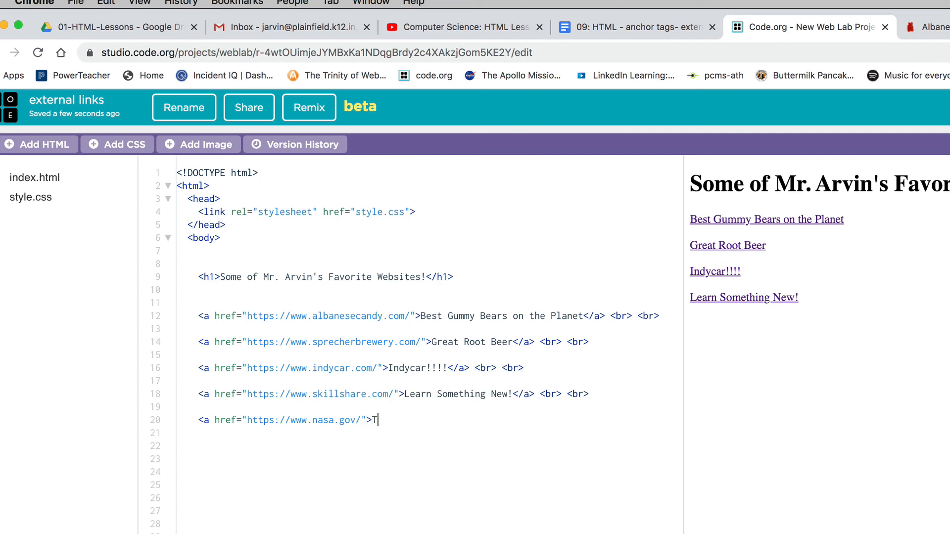
pyautogui.write('o the St')
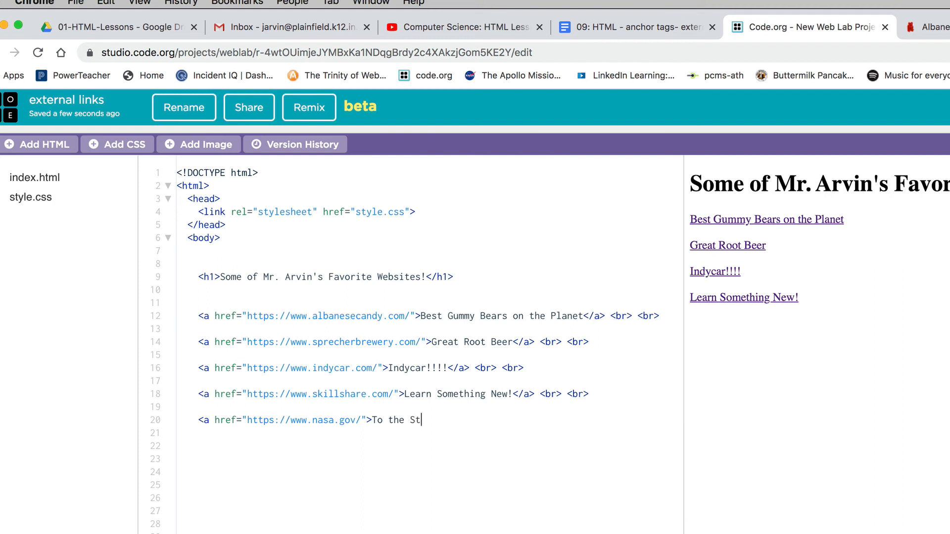
pyautogui.write('ars')
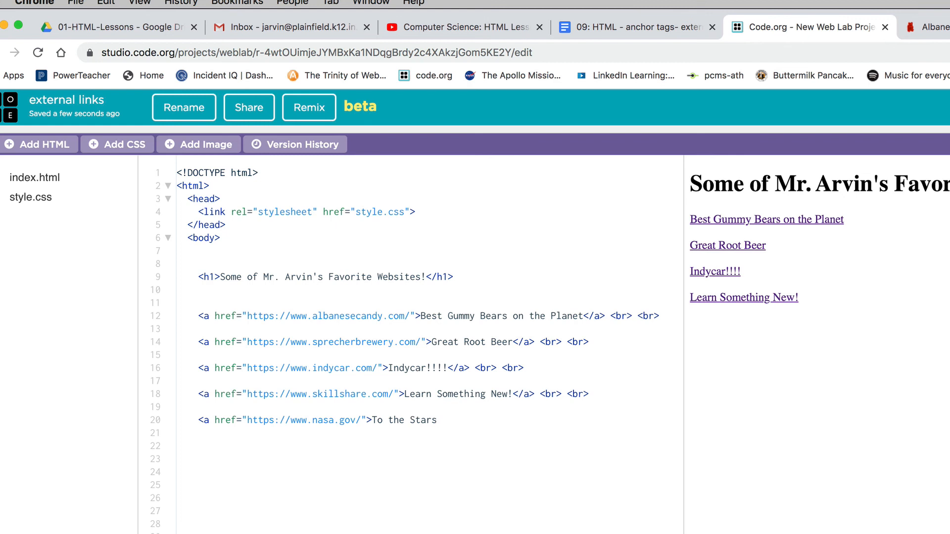
pyautogui.write('</a>')
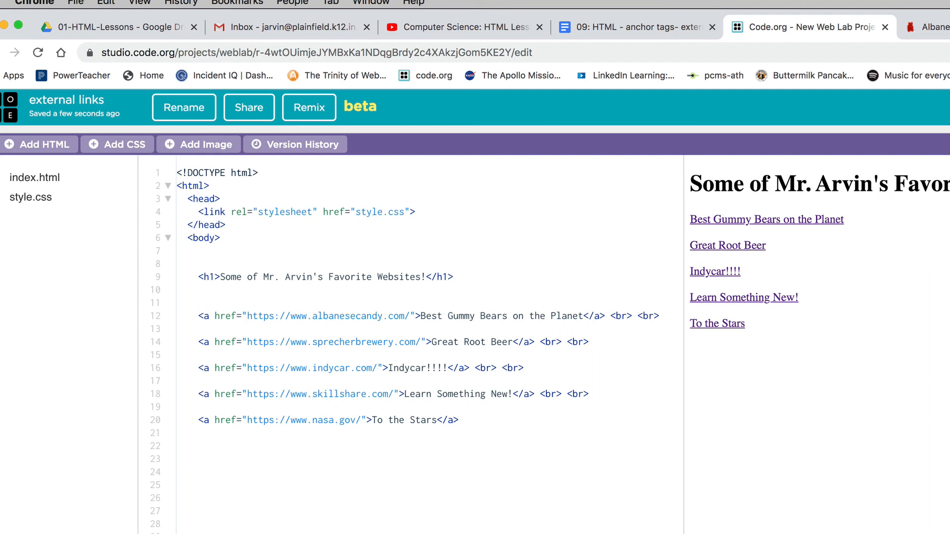
pyautogui.write('<br>')
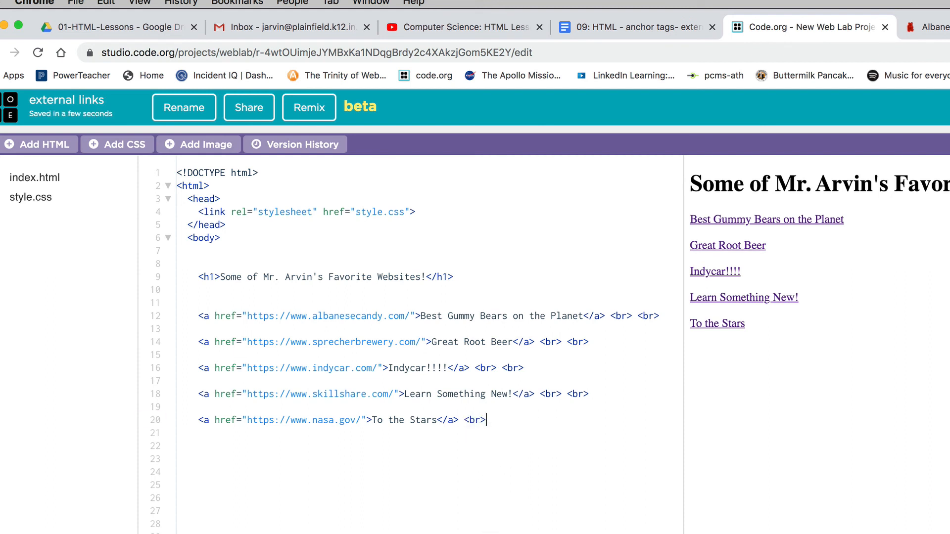
pyautogui.write('<br')
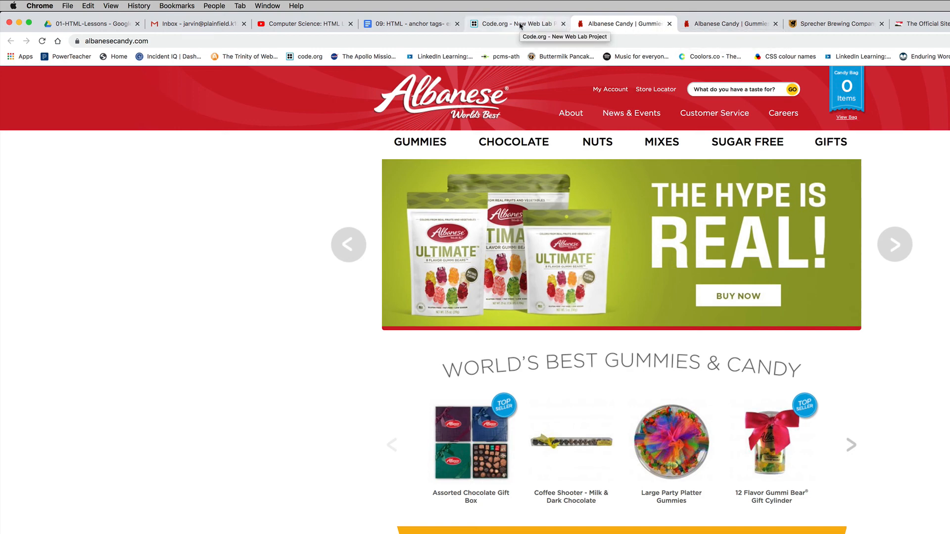
# Test the Albanese Candy, Great Root Beer and Indycar!!!! preview links, closing each site.
pyautogui.click(515, 23)
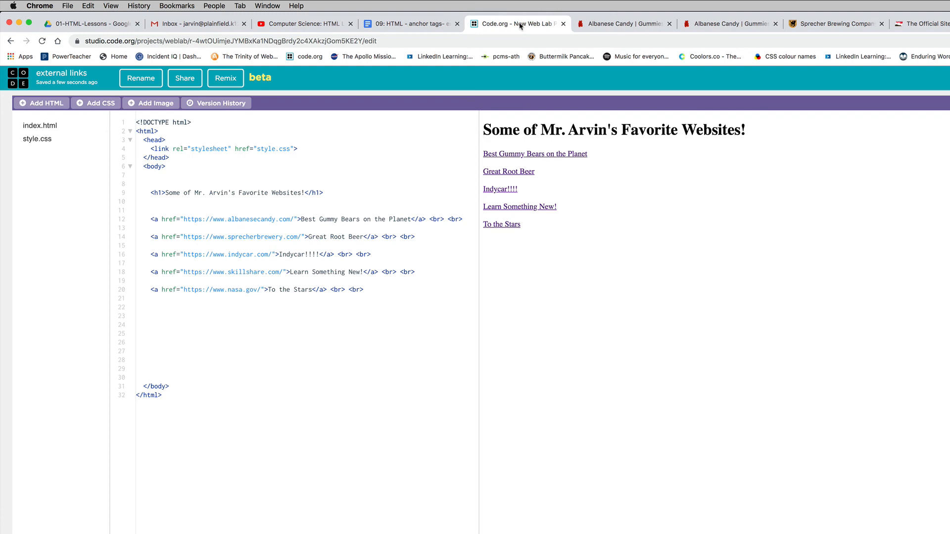
pyautogui.moveTo(568, 31)
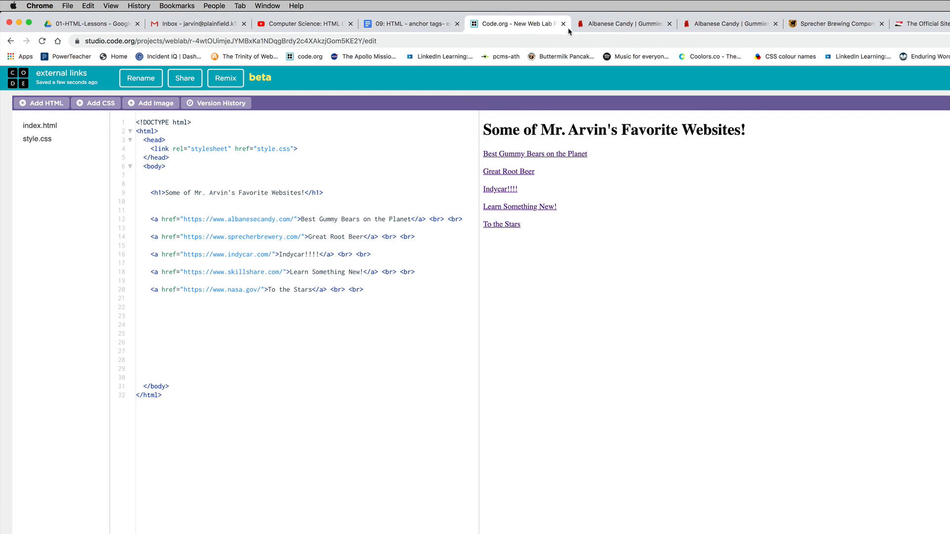
pyautogui.click(618, 24)
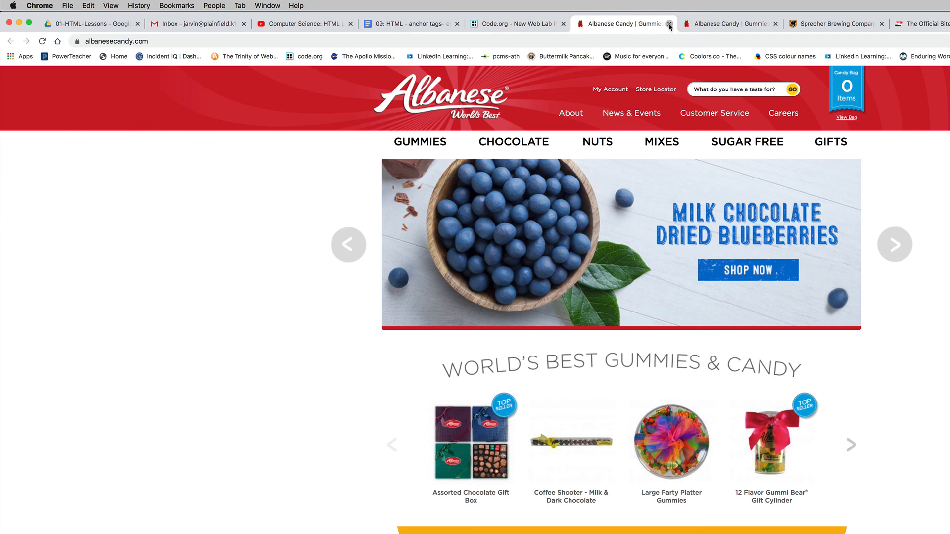
pyautogui.click(515, 24)
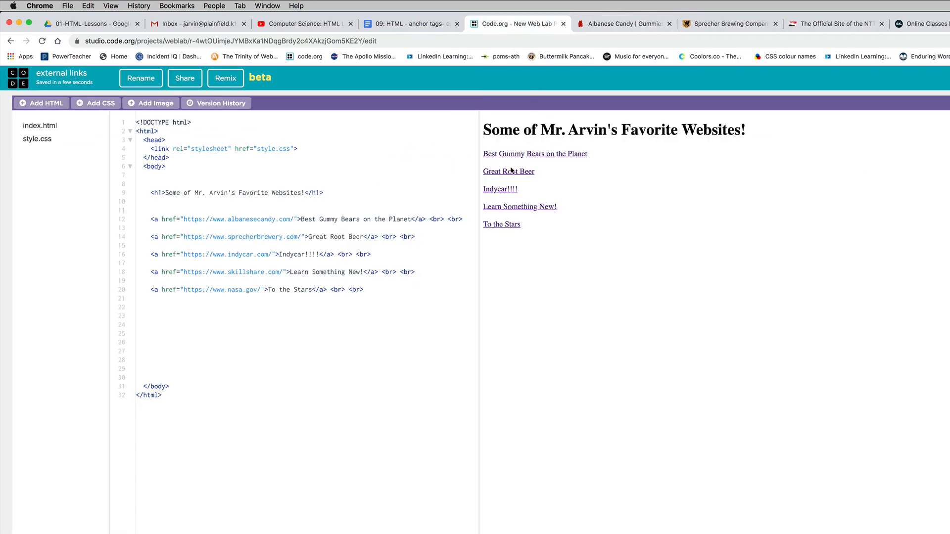
pyautogui.click(509, 171)
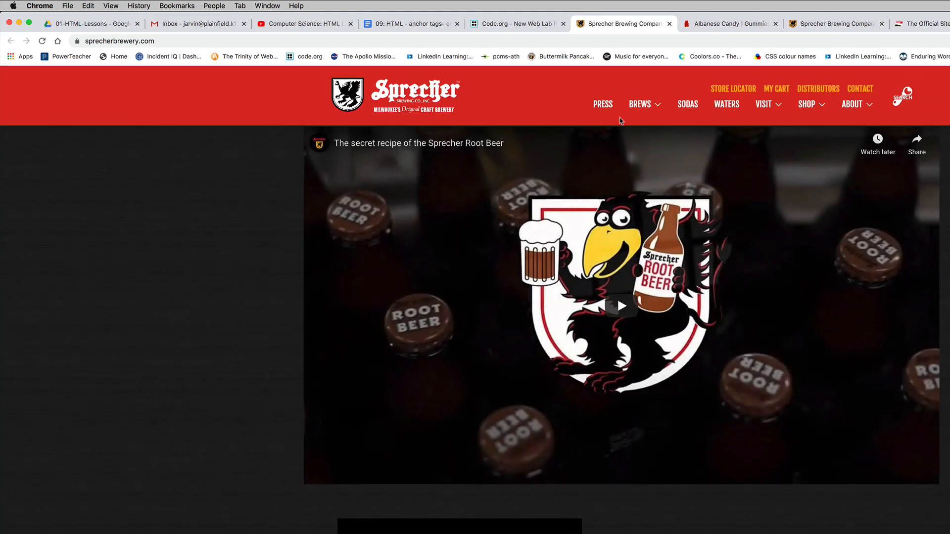
pyautogui.click(516, 24)
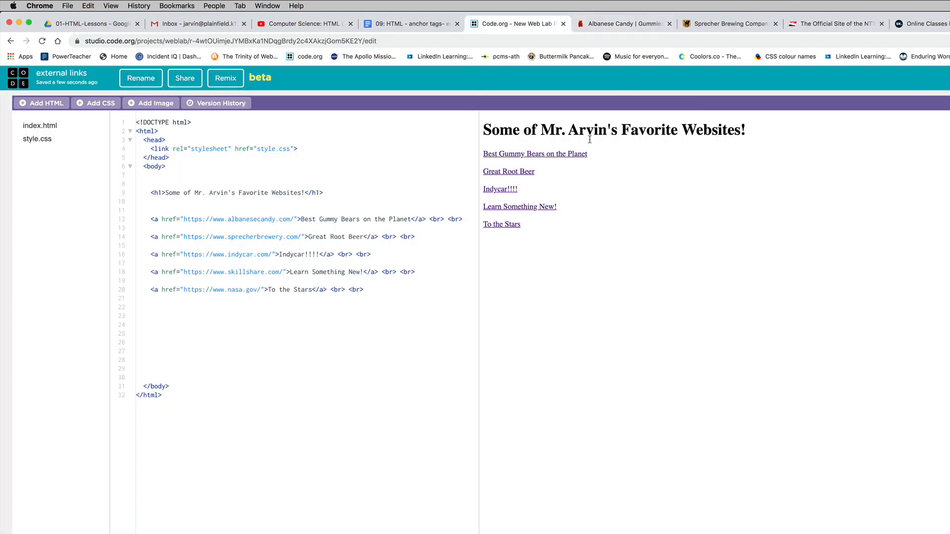
pyautogui.click(499, 189)
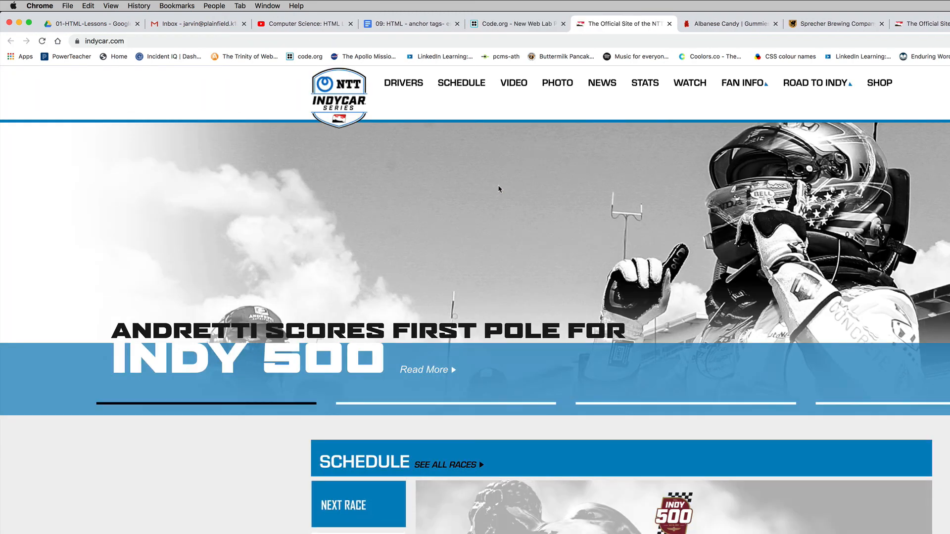
pyautogui.scroll(-3)
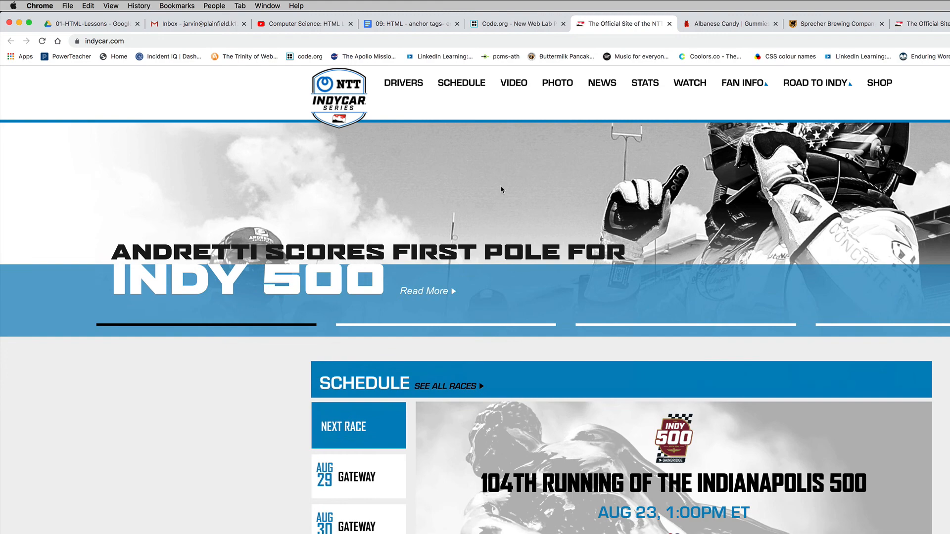
pyautogui.click(515, 24)
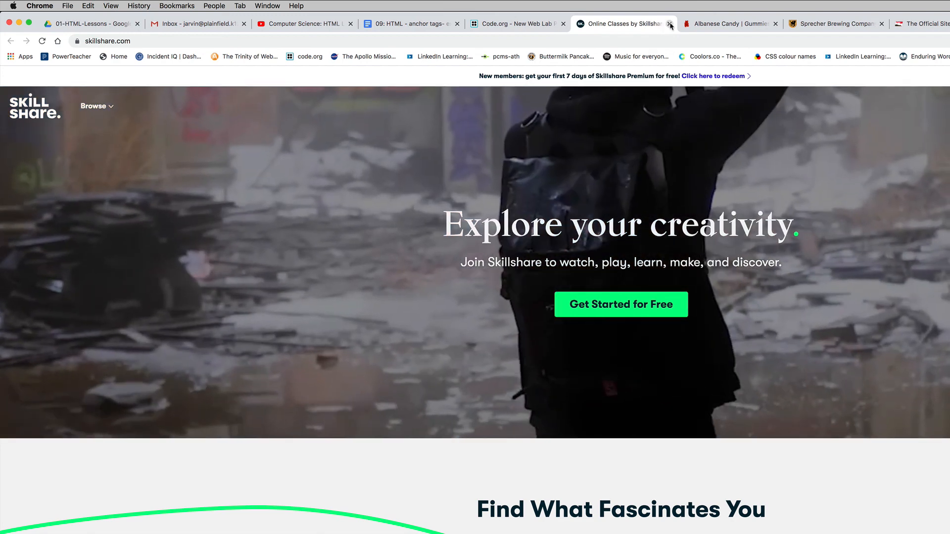
# Check the Skillshare and To the Stars links, then open and select the project's share link.
pyautogui.click(670, 24)
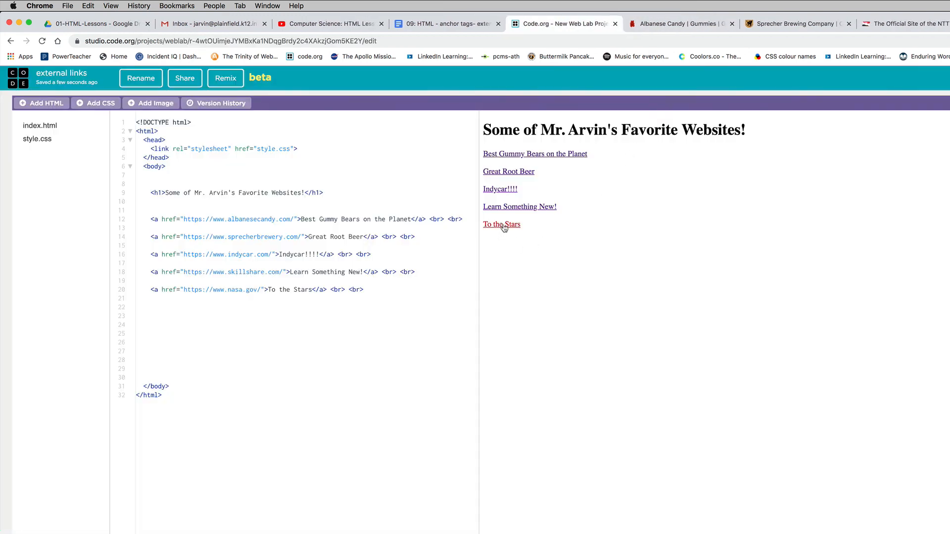
pyautogui.click(501, 224)
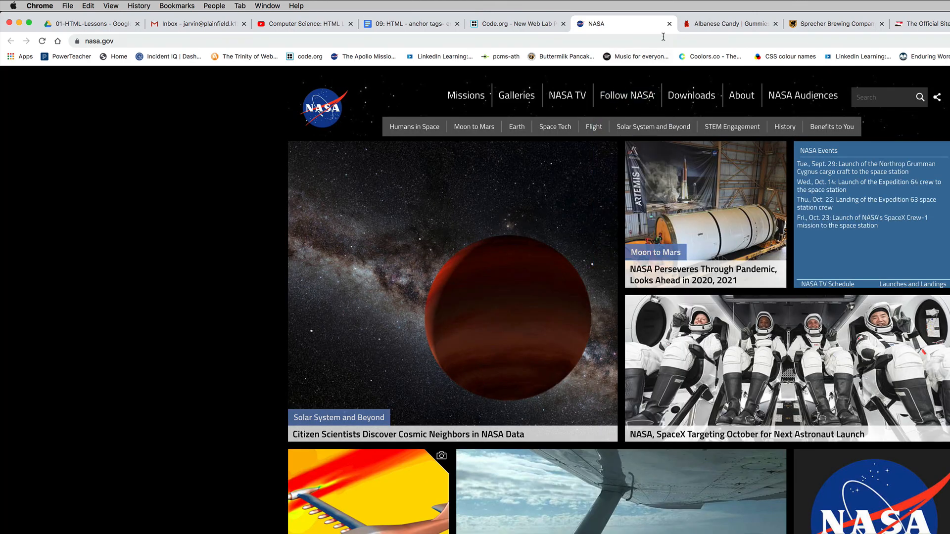
pyautogui.click(515, 24)
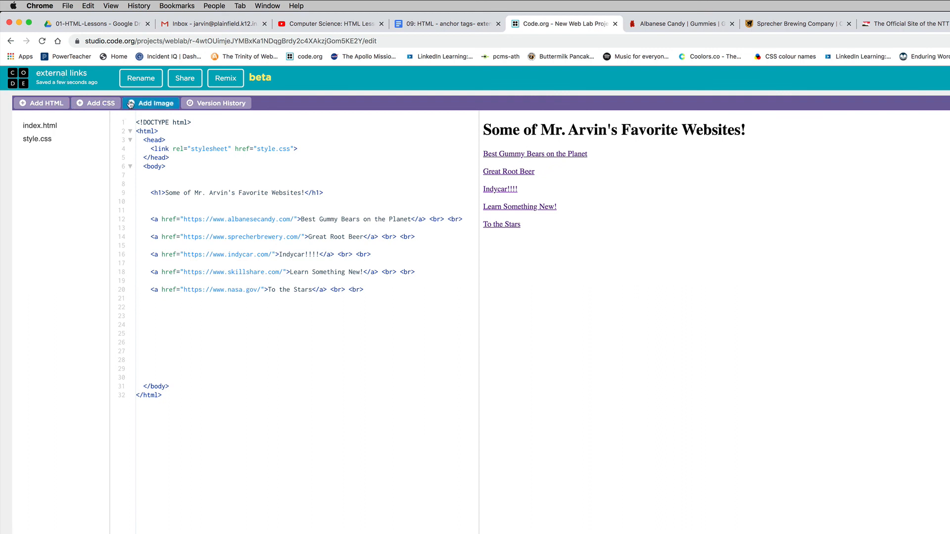
pyautogui.click(185, 78)
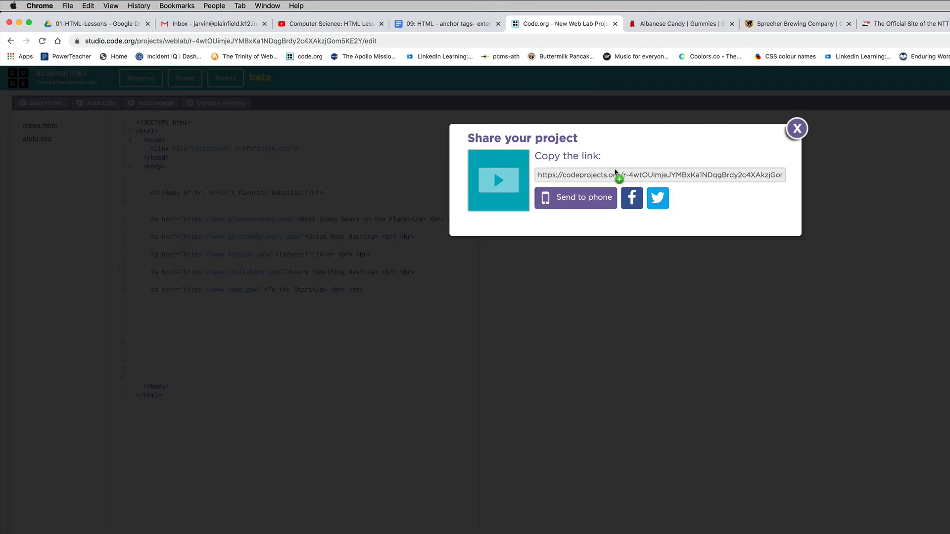
pyautogui.click(659, 175)
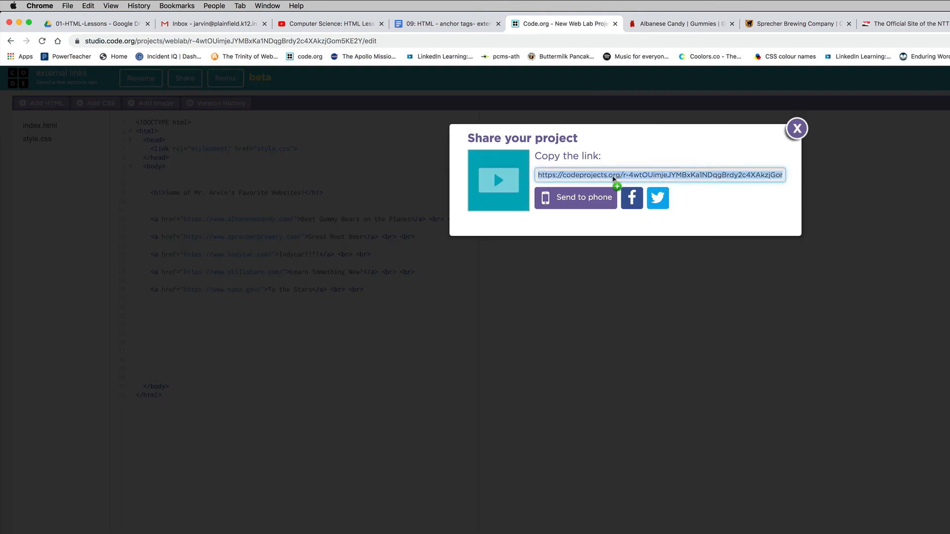